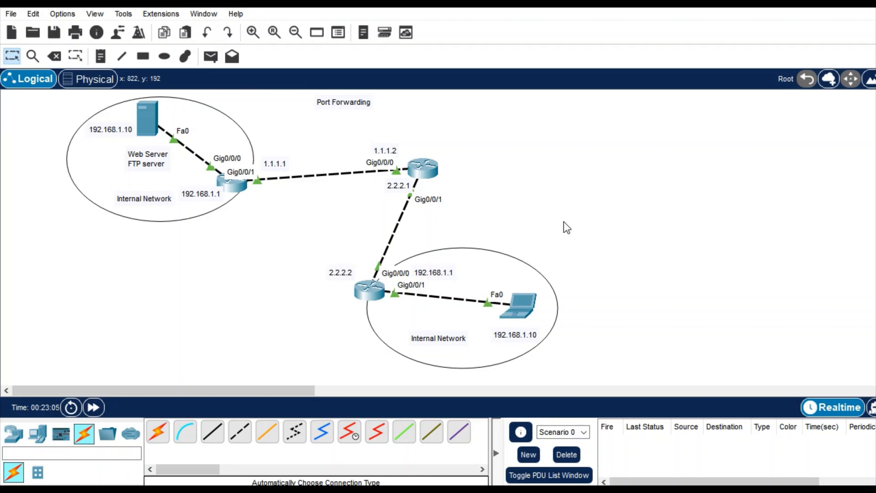
{"action": "mouse_move", "coordinate": [271, 282]}
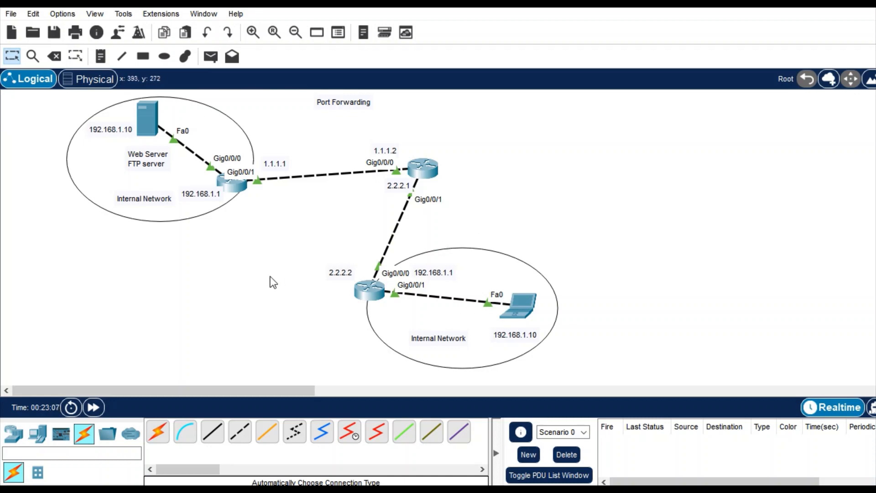
{"action": "mouse_move", "coordinate": [349, 304]}
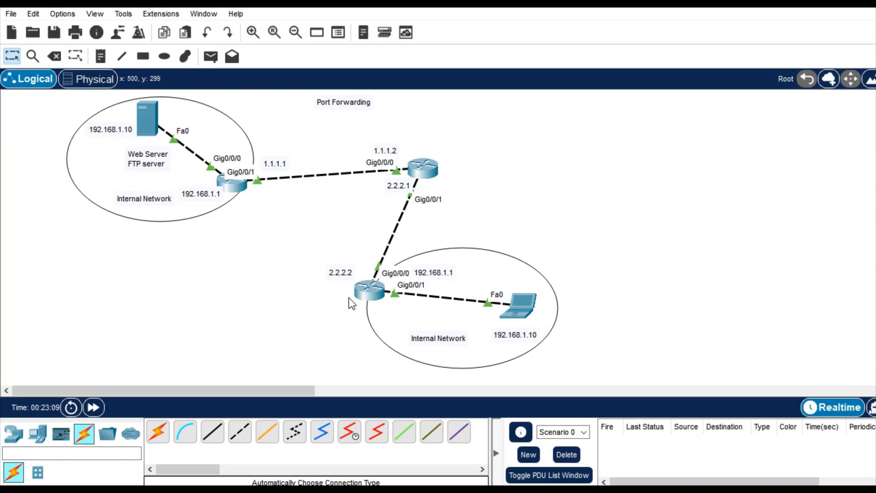
{"action": "mouse_move", "coordinate": [425, 341]}
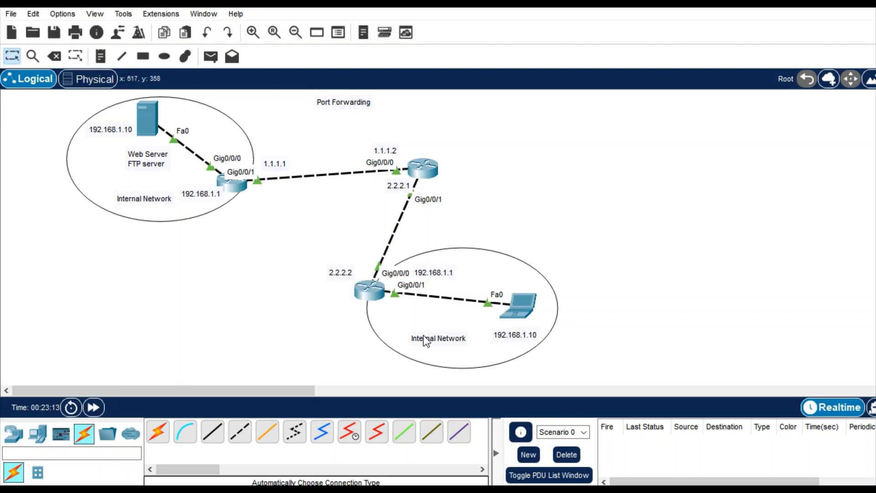
{"action": "mouse_move", "coordinate": [501, 347]}
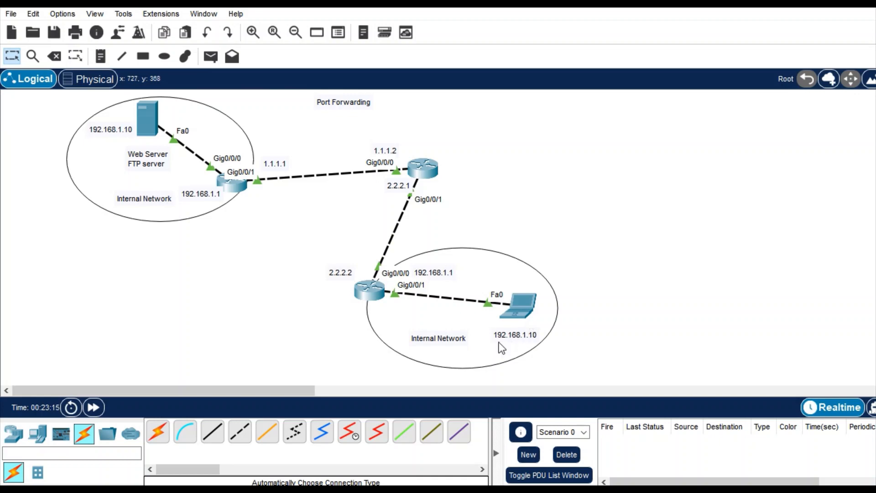
{"action": "mouse_move", "coordinate": [504, 346]}
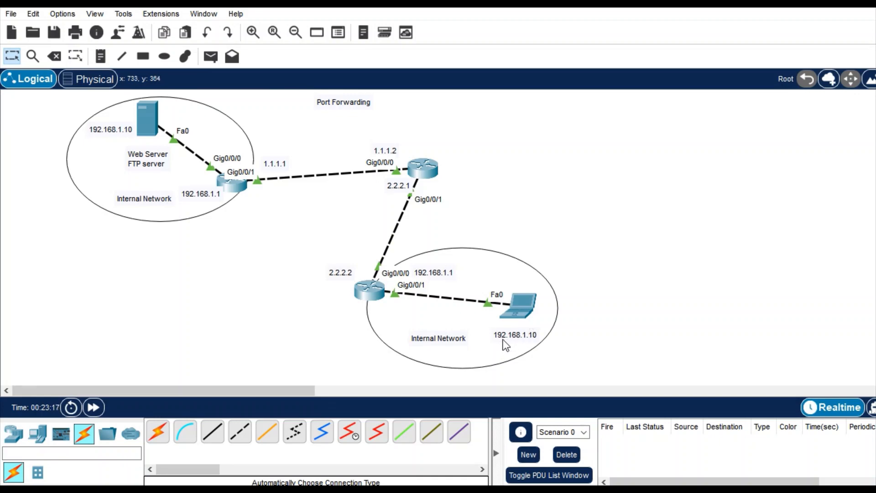
{"action": "mouse_move", "coordinate": [170, 217]}
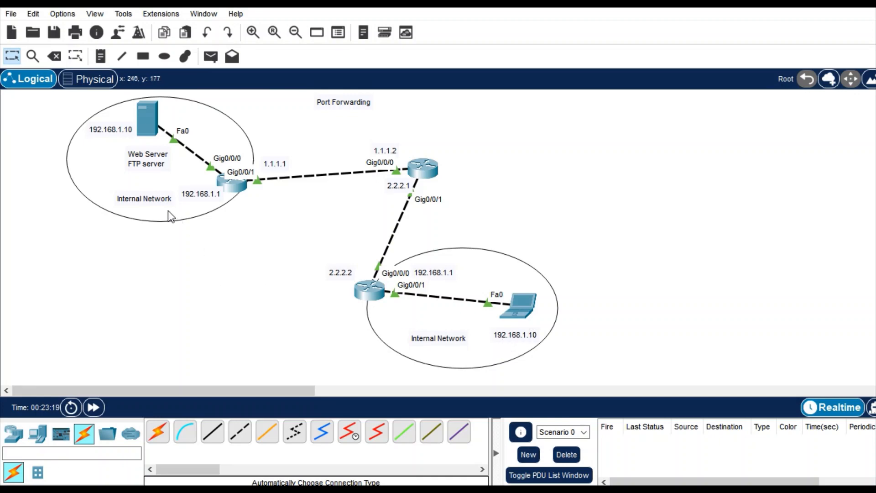
{"action": "mouse_move", "coordinate": [157, 172]}
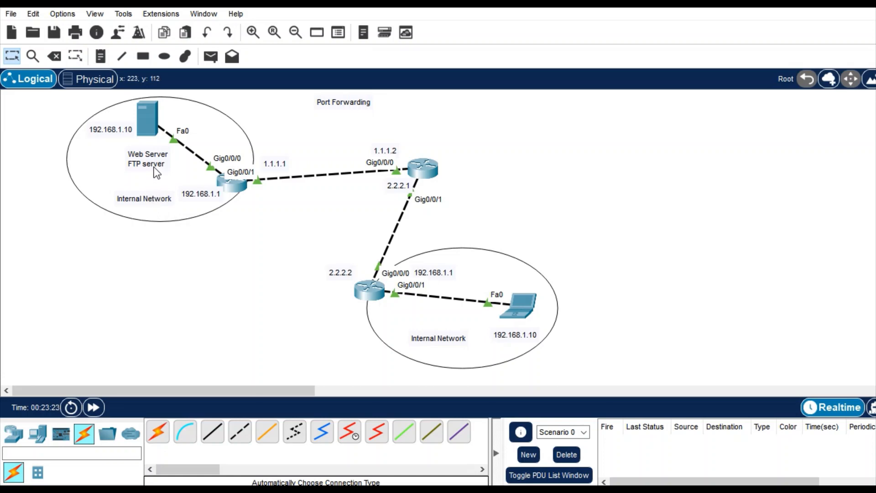
{"action": "mouse_move", "coordinate": [154, 175]}
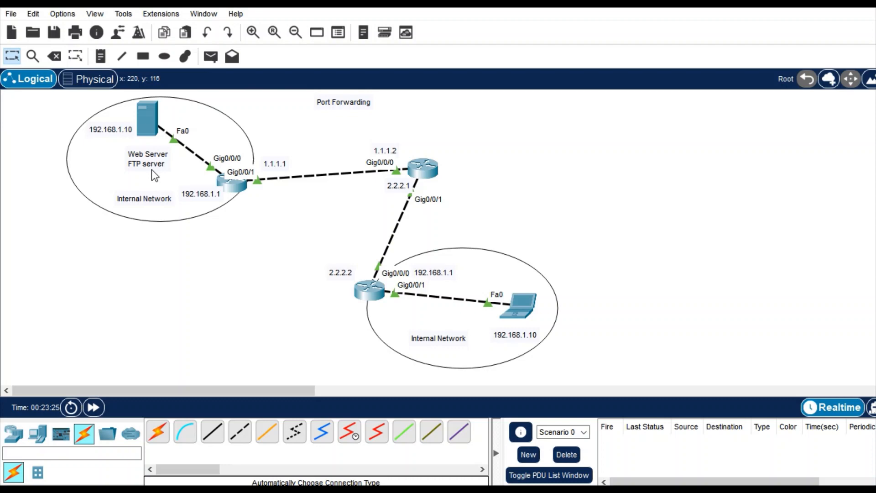
{"action": "mouse_move", "coordinate": [450, 353]}
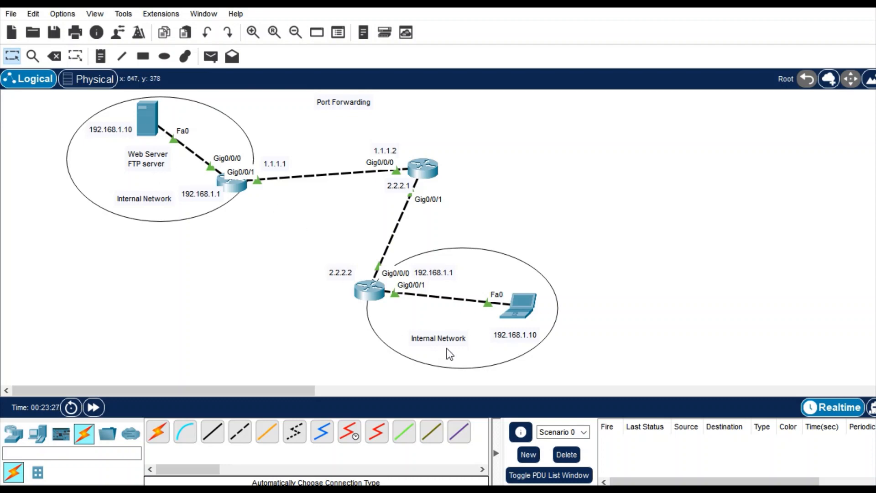
{"action": "mouse_move", "coordinate": [504, 341]}
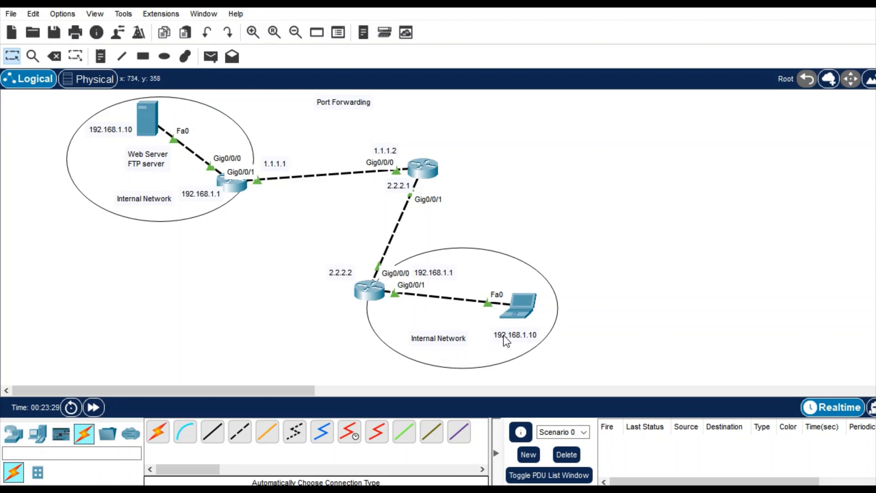
{"action": "mouse_move", "coordinate": [516, 304]}
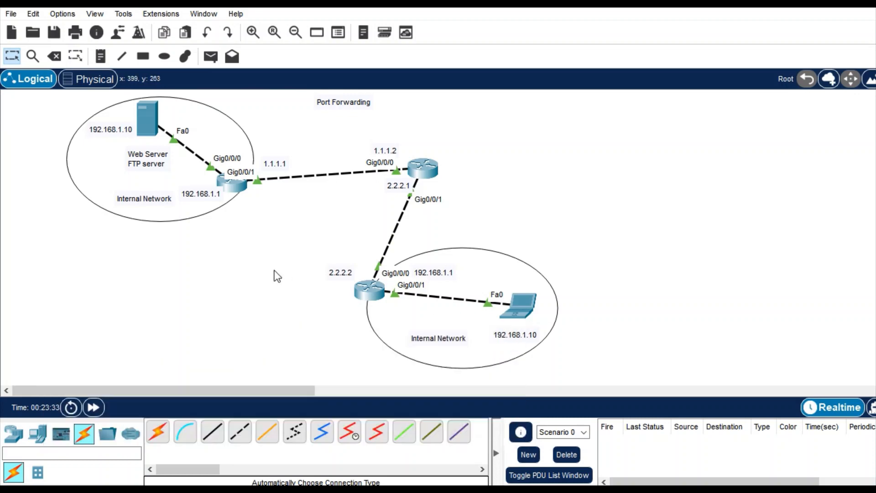
{"action": "mouse_move", "coordinate": [391, 337]}
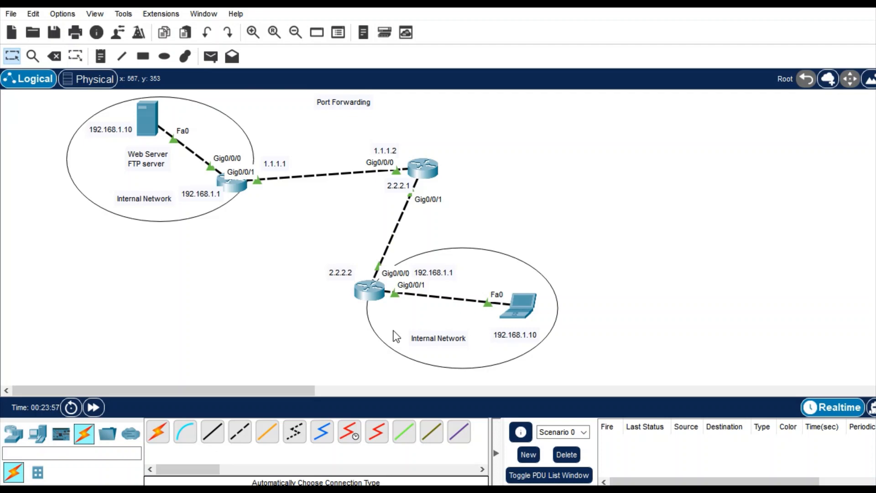
{"action": "mouse_move", "coordinate": [525, 311]}
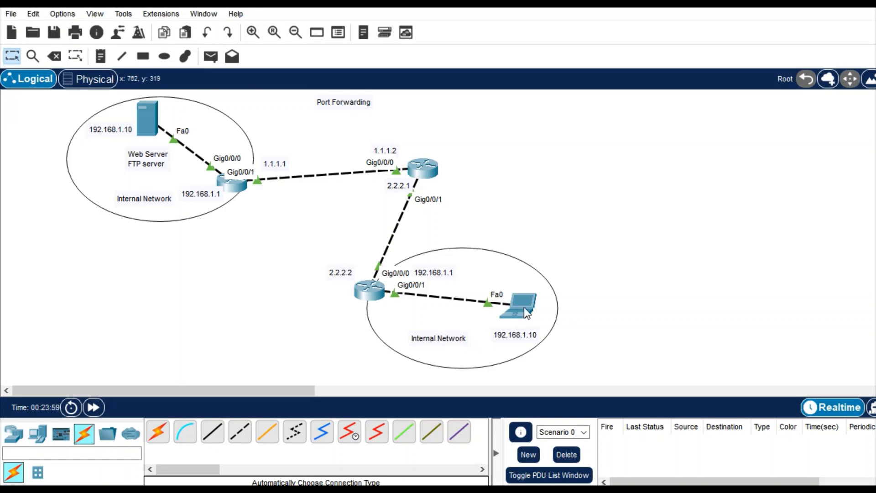
{"action": "mouse_move", "coordinate": [513, 331]}
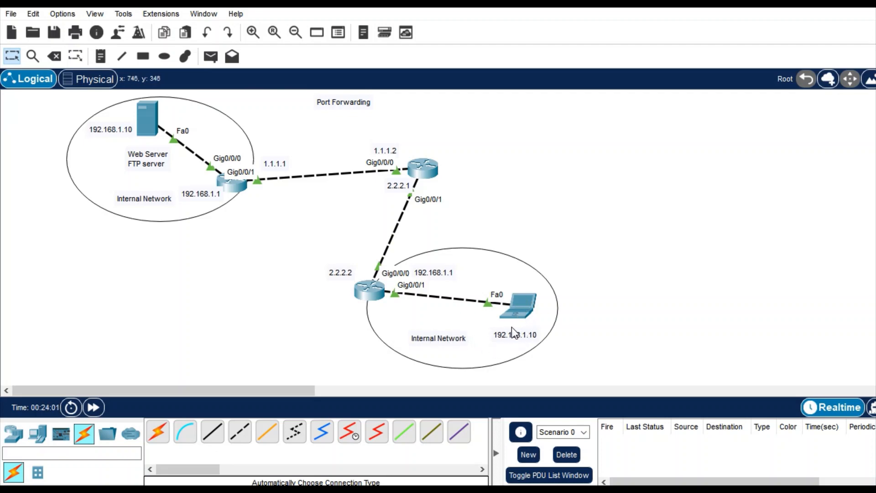
{"action": "mouse_move", "coordinate": [419, 167]}
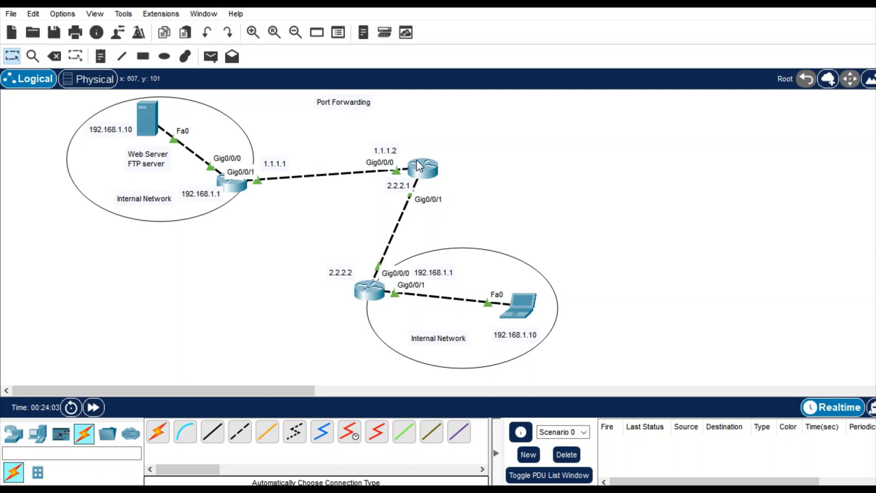
{"action": "mouse_move", "coordinate": [419, 222]}
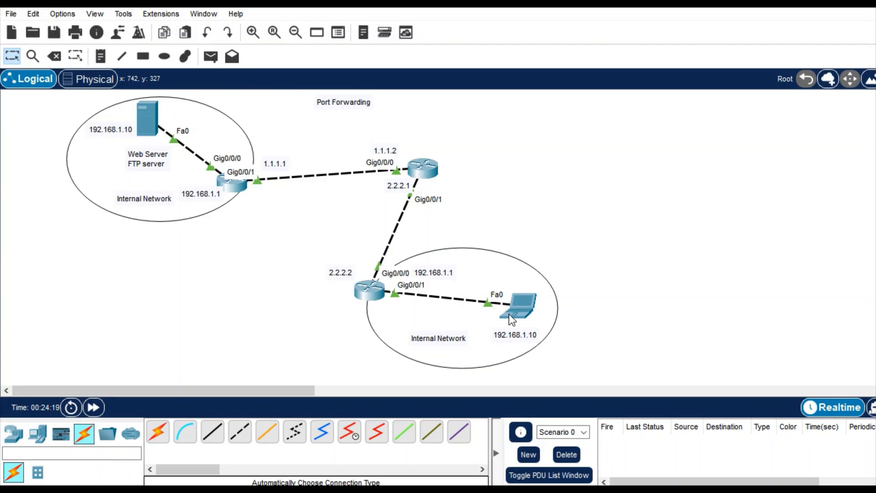
{"action": "mouse_move", "coordinate": [480, 317]}
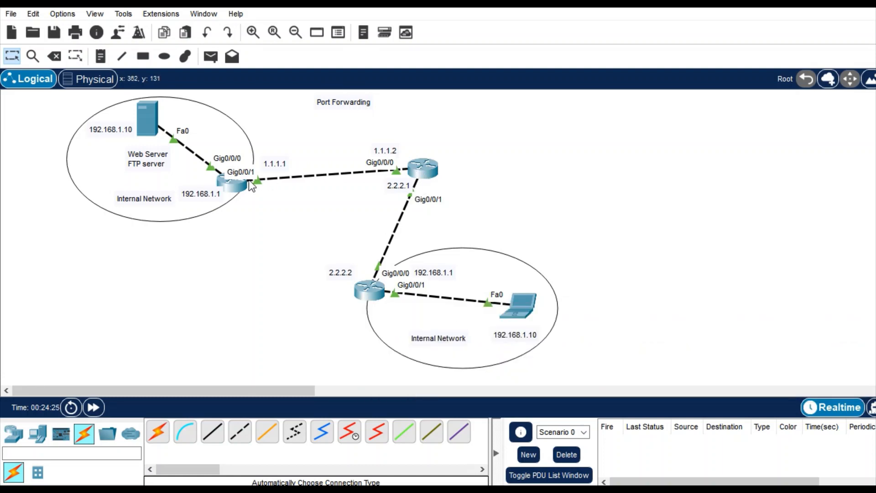
{"action": "mouse_move", "coordinate": [244, 192]}
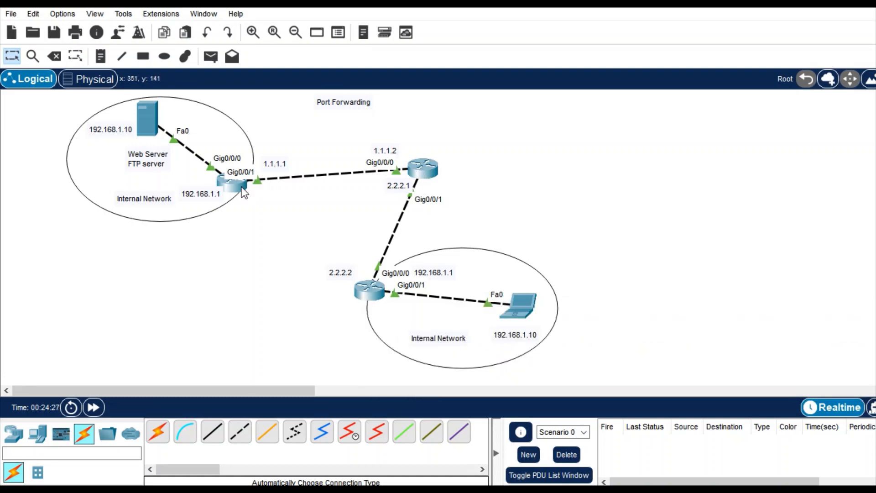
{"action": "mouse_move", "coordinate": [193, 147]}
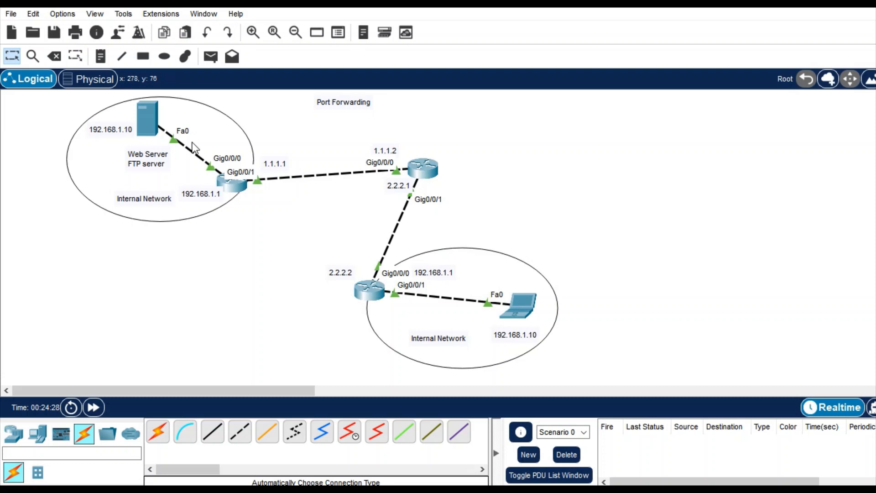
{"action": "mouse_move", "coordinate": [346, 288]}
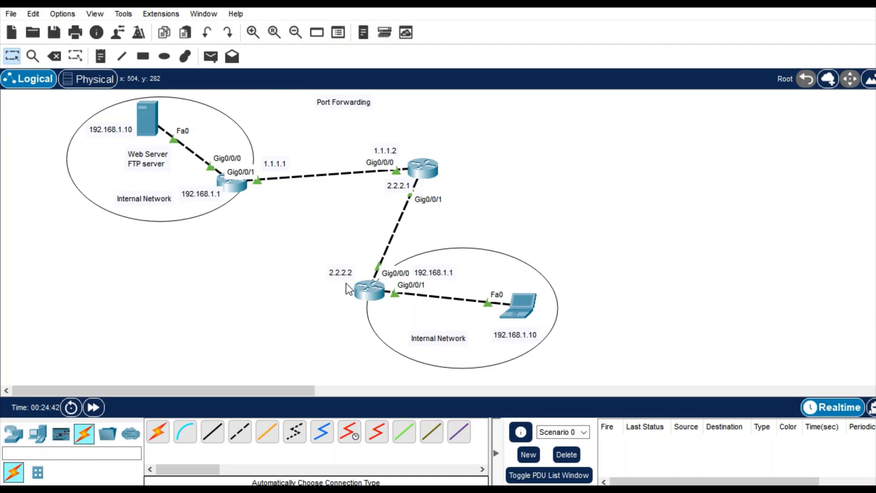
{"action": "mouse_move", "coordinate": [466, 311]}
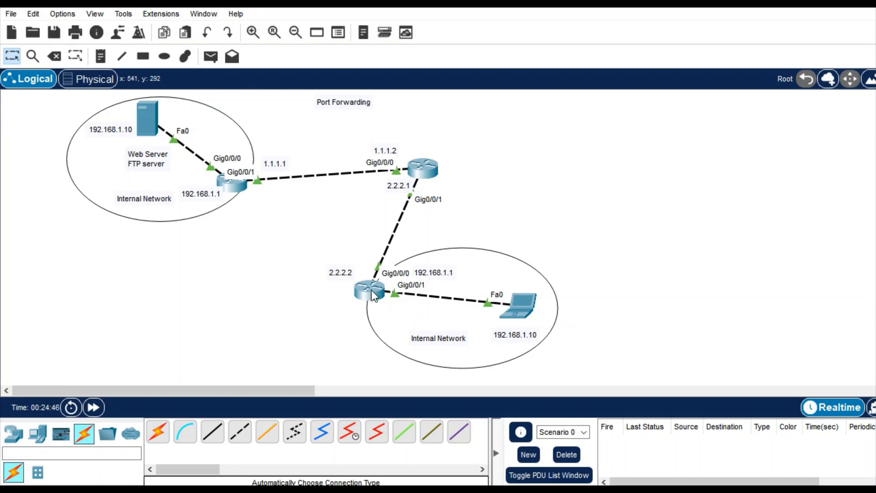
{"action": "mouse_move", "coordinate": [369, 291]}
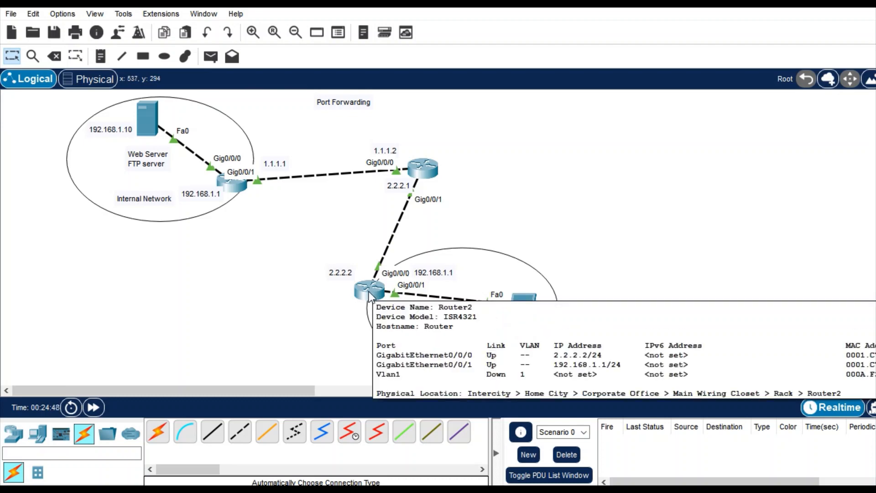
Open Router2's CLI and start typing a ping command
{"action": "left_click", "coordinate": [369, 289]}
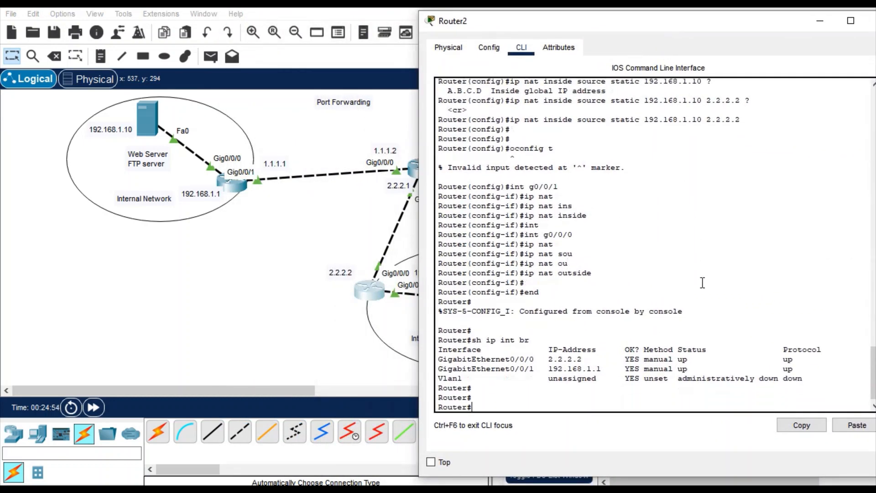
{"action": "type", "text": "ping"}
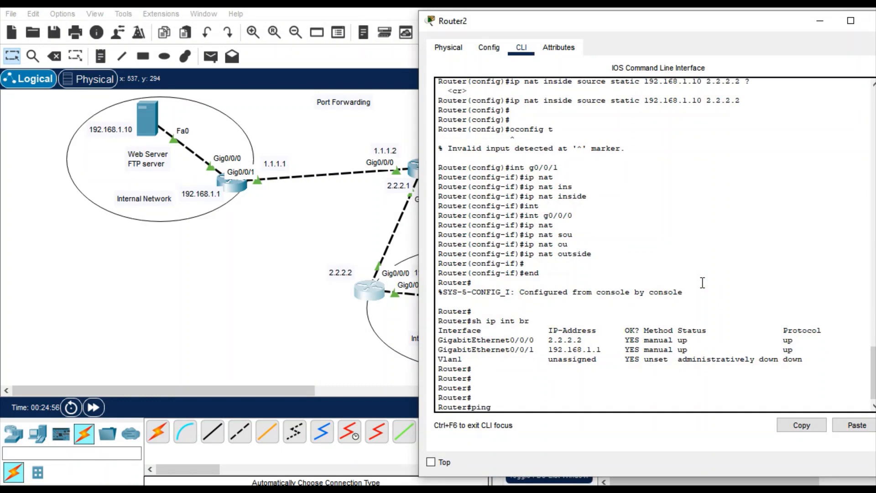
{"action": "type", "text": "1"}
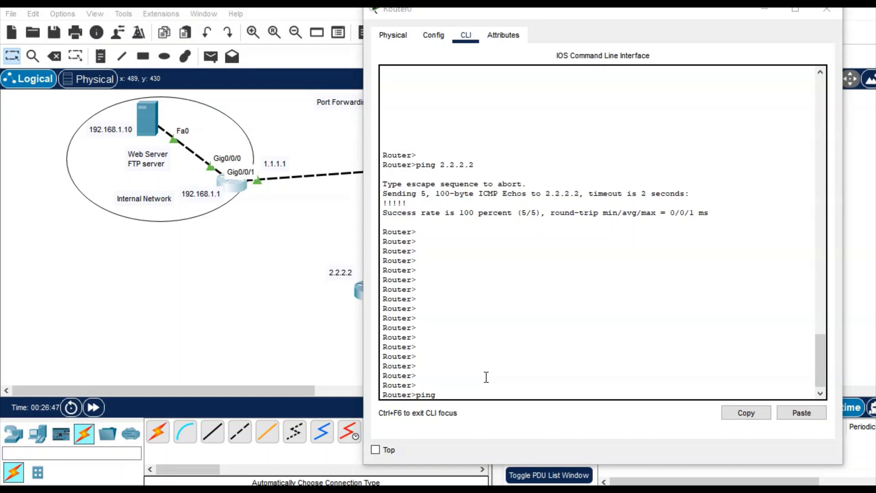
From Router0, repeat the ping to 2.2.2.2, then ping a 192.168.1.x address
{"action": "type", "text": "2.2.2.2"}
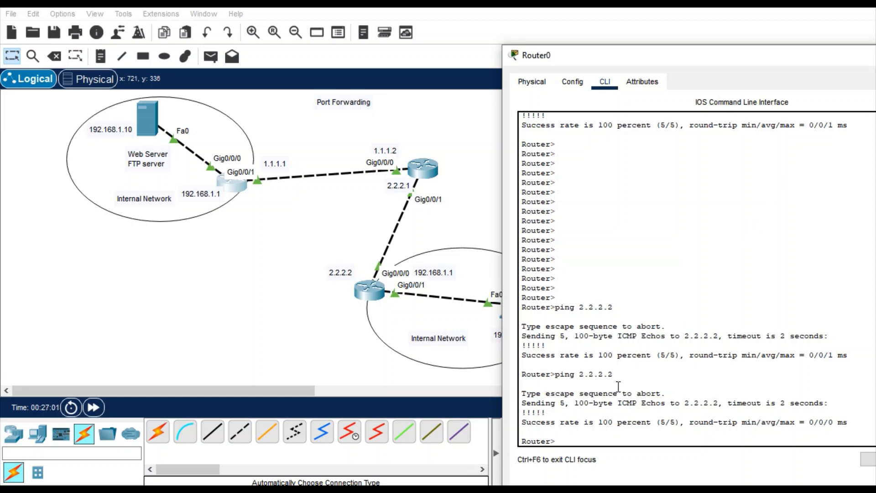
{"action": "mouse_move", "coordinate": [238, 185]}
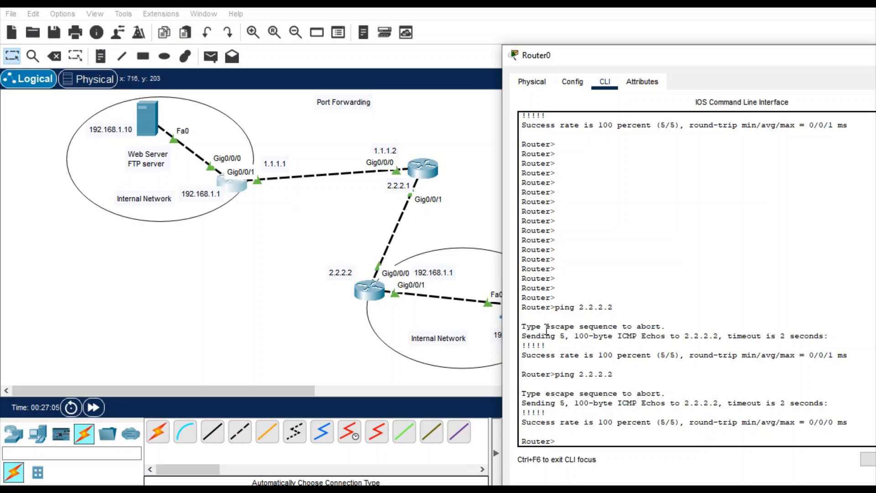
{"action": "type", "text": "ping 91."}
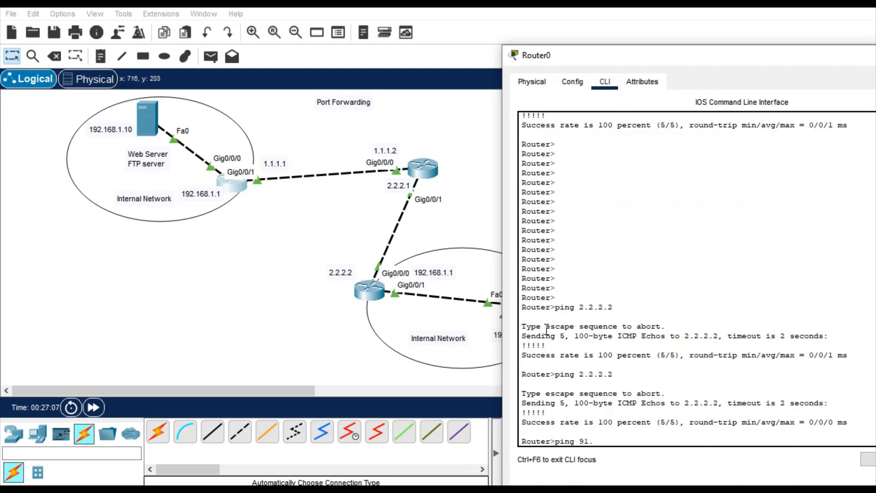
{"action": "type", "text": "168"}
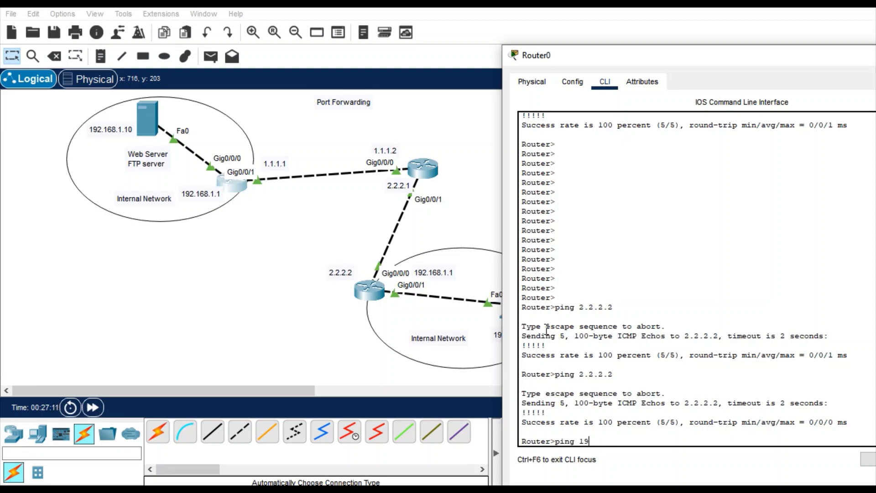
{"action": "type", "text": "2.168.1."}
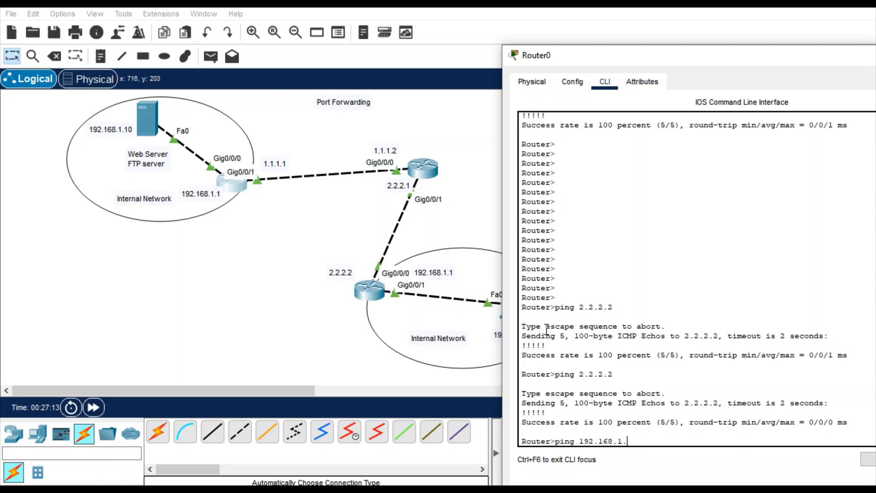
{"action": "key", "text": "enter"}
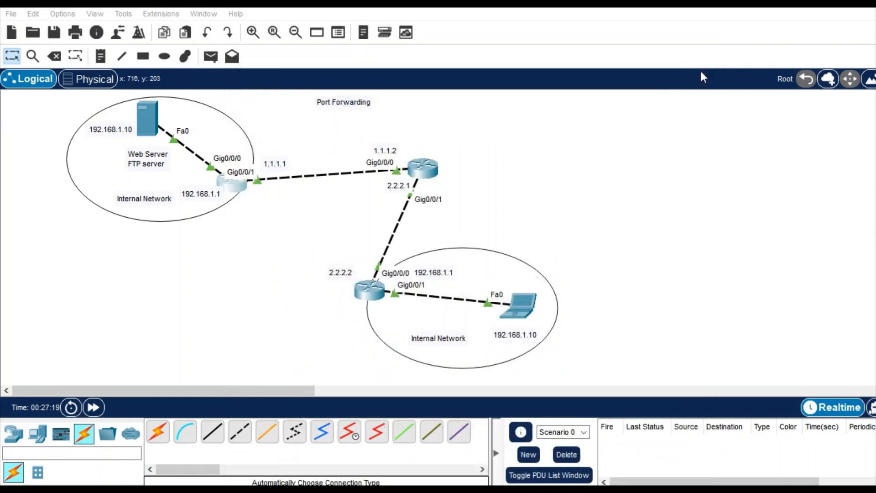
{"action": "mouse_move", "coordinate": [533, 313]}
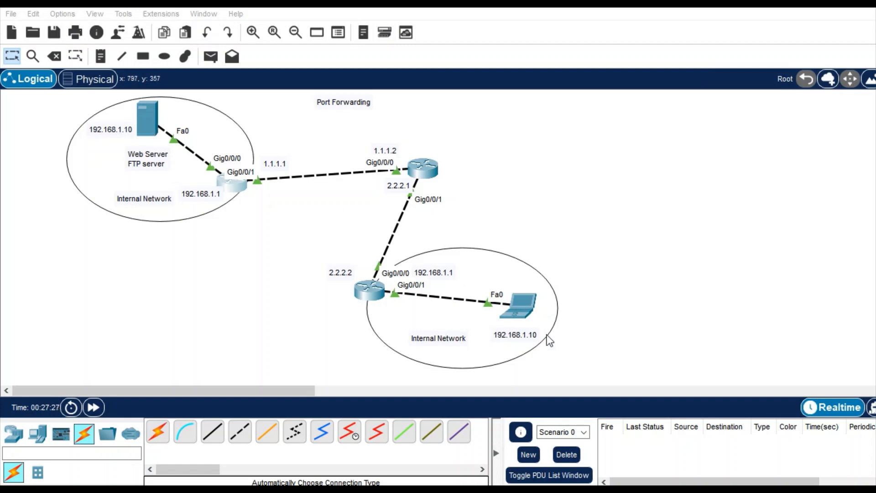
{"action": "mouse_move", "coordinate": [138, 144]}
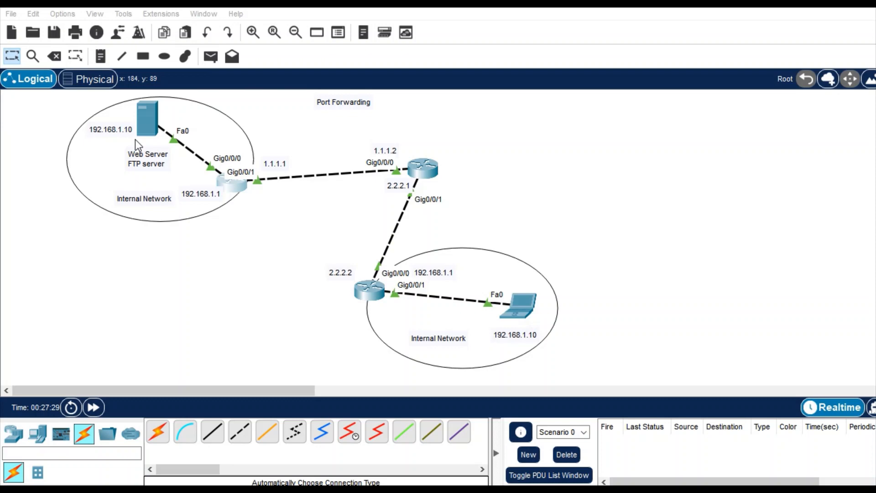
{"action": "mouse_move", "coordinate": [517, 313]}
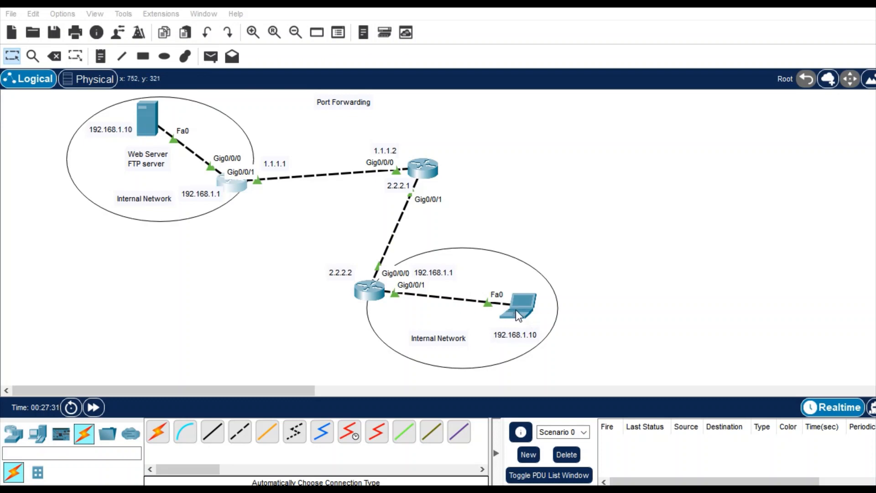
{"action": "mouse_move", "coordinate": [456, 301]}
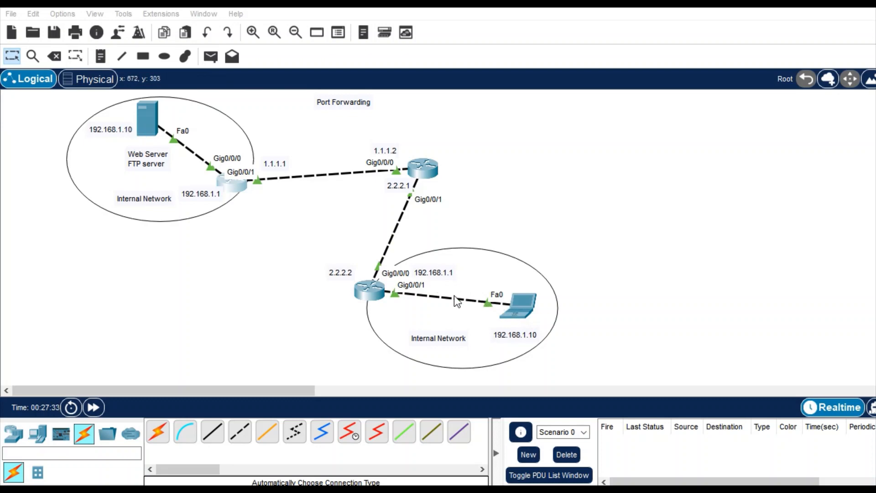
{"action": "mouse_move", "coordinate": [529, 328]}
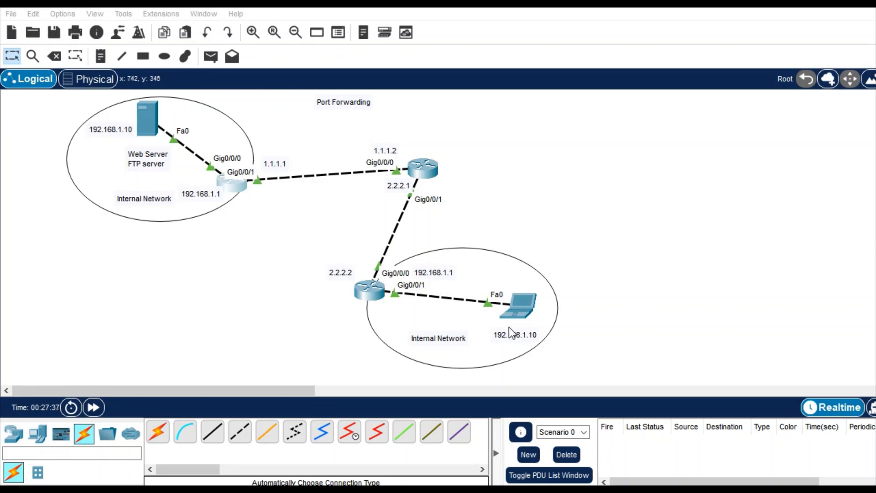
{"action": "mouse_move", "coordinate": [503, 352]}
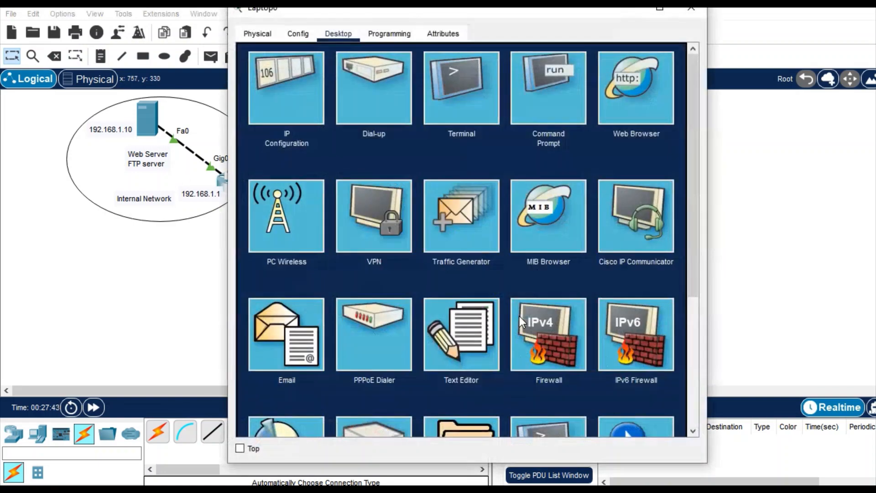
On Laptop0, glance at Command Prompt, then browse to the server's 192.168.1.x address
{"action": "left_click", "coordinate": [548, 87]}
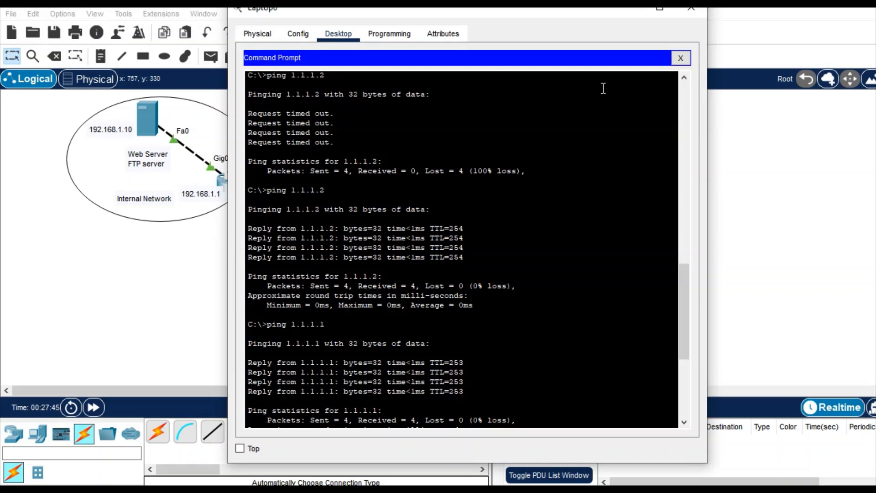
{"action": "left_click", "coordinate": [680, 58]}
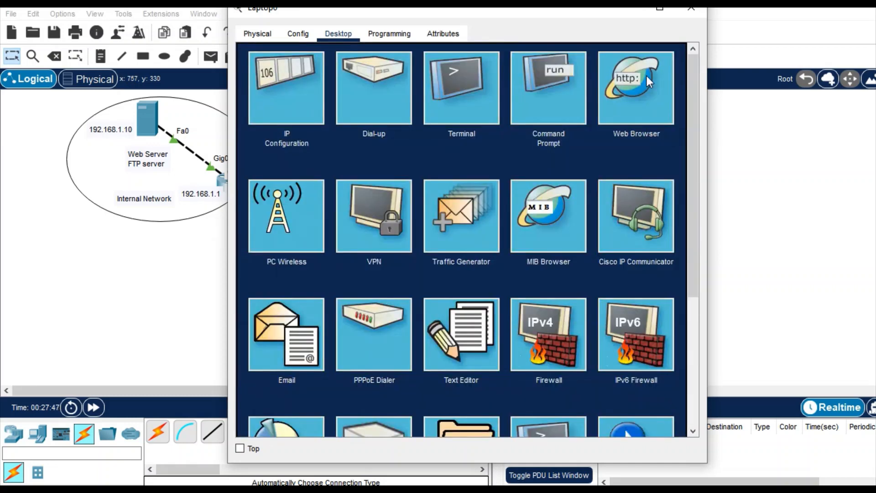
{"action": "left_click", "coordinate": [636, 86]}
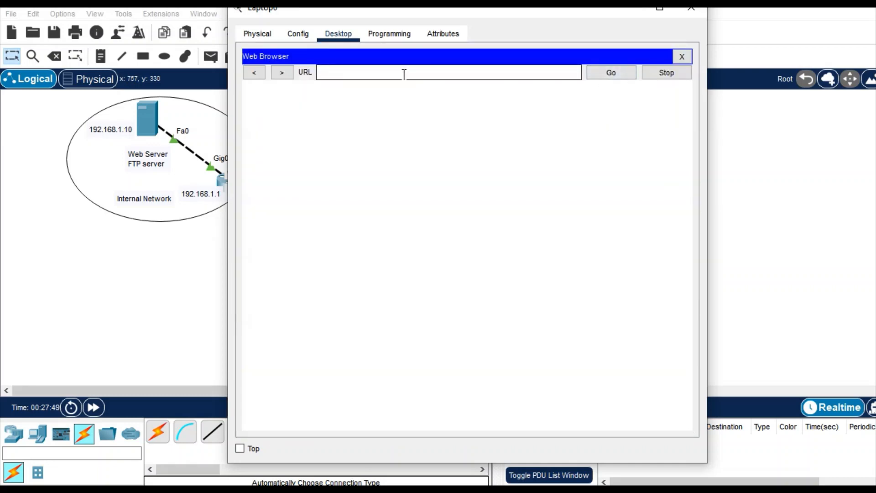
{"action": "type", "text": "192.168.1."}
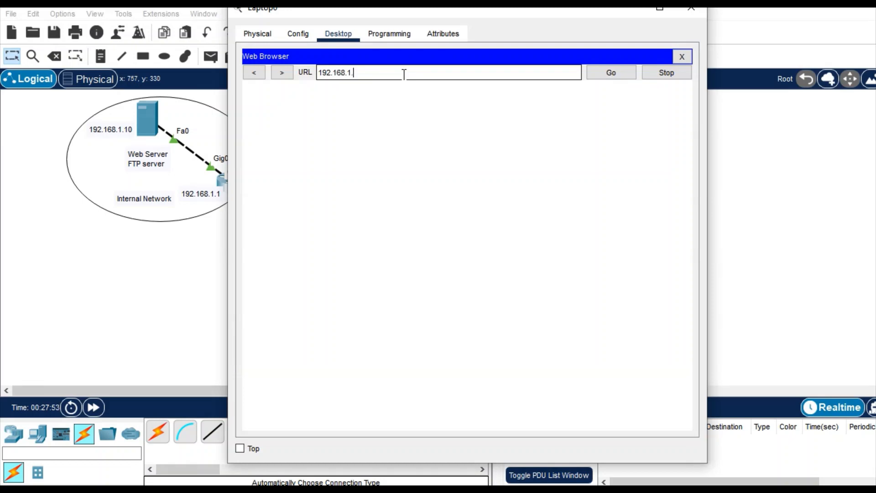
{"action": "left_click", "coordinate": [610, 73]}
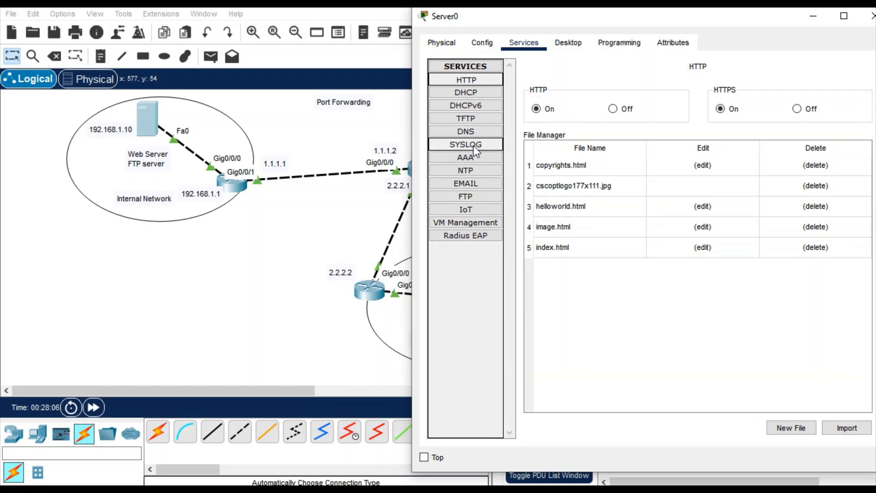
Show Server0's FTP service settings with the cisco user account
{"action": "left_click", "coordinate": [465, 196]}
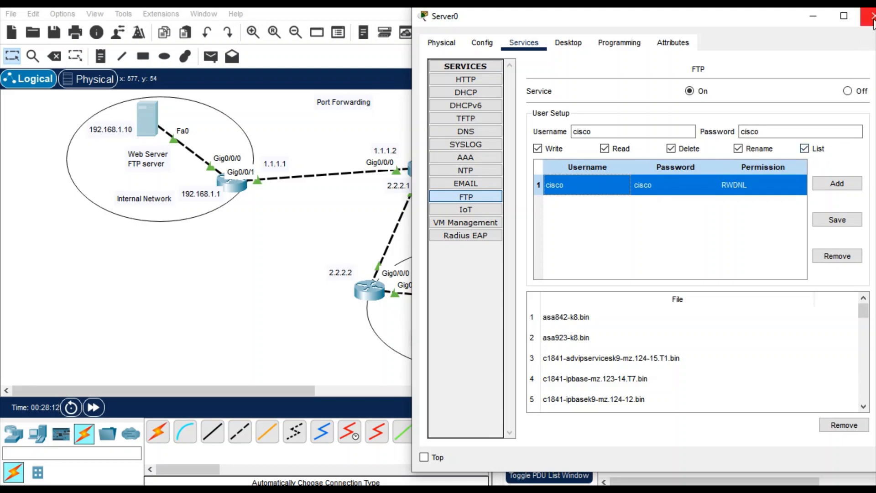
Close Server0 and Laptop0's browser, then open the laptop's Command Prompt to run ftp 192.168.1.10
{"action": "left_click", "coordinate": [871, 15]}
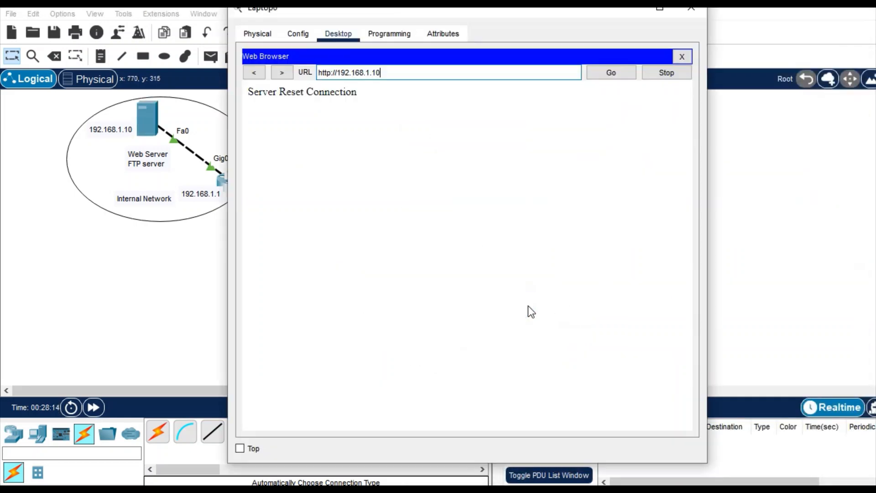
{"action": "left_click", "coordinate": [681, 56]}
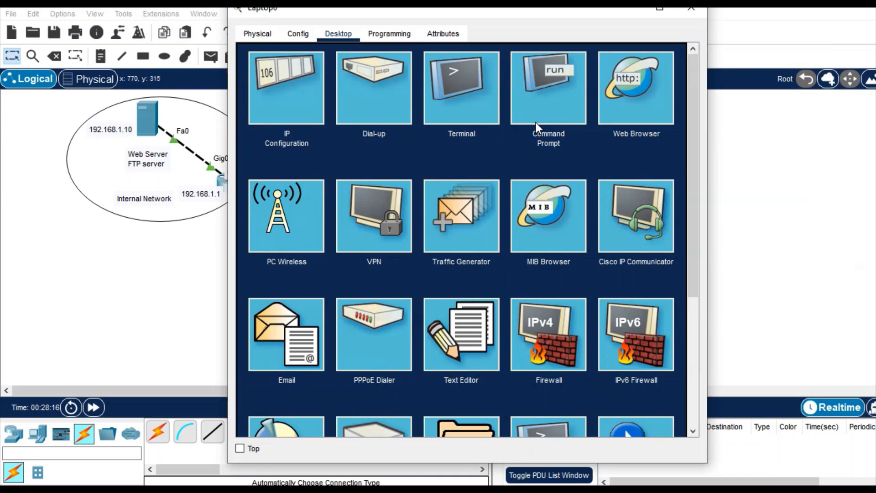
{"action": "left_click", "coordinate": [548, 87]}
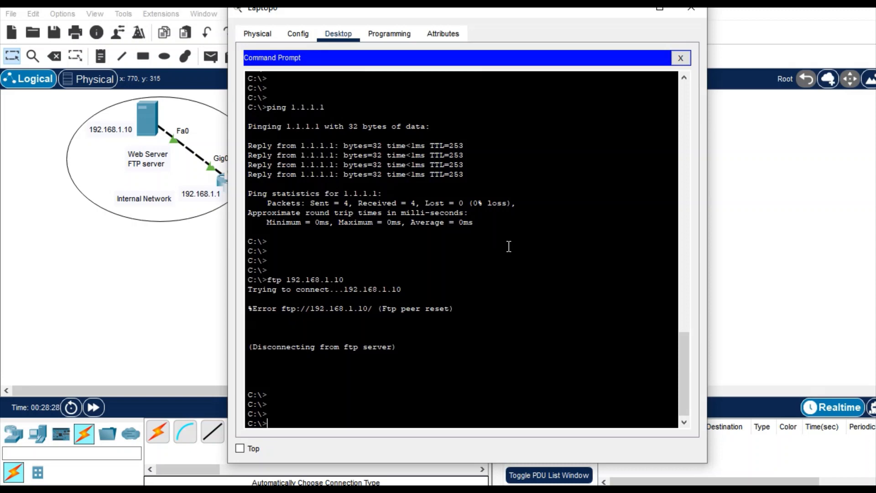
{"action": "mouse_move", "coordinate": [691, 11]}
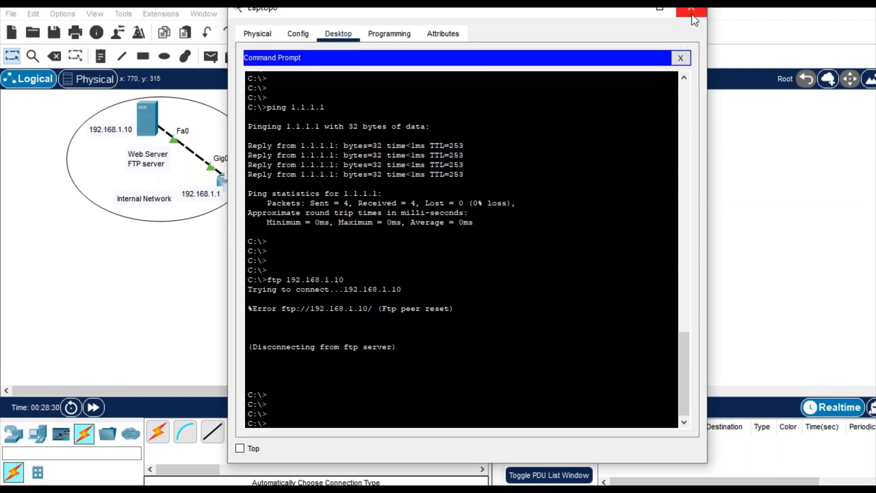
Close Laptop0's window to return to the topology view
{"action": "left_click", "coordinate": [691, 8]}
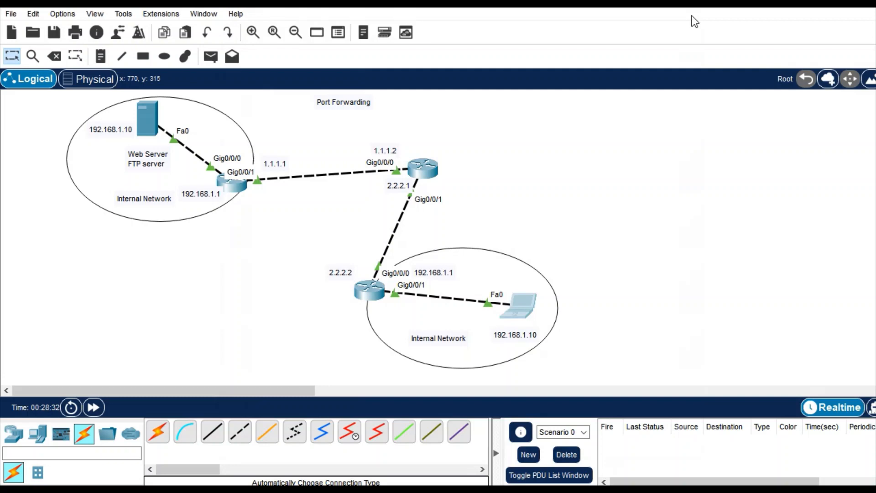
{"action": "mouse_move", "coordinate": [490, 107]}
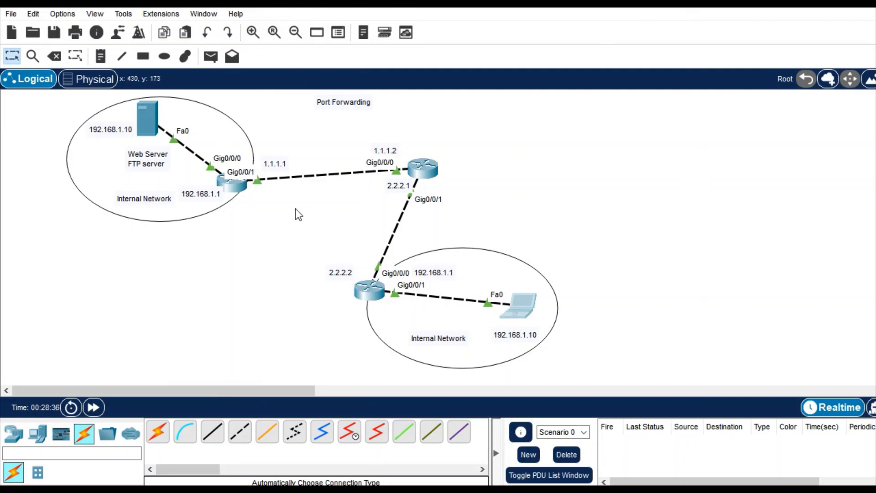
{"action": "mouse_move", "coordinate": [232, 181]}
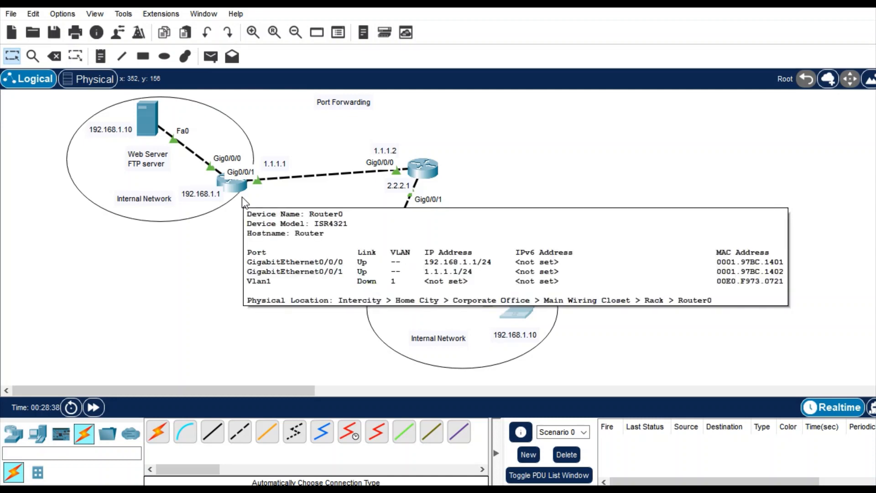
{"action": "mouse_move", "coordinate": [242, 198]}
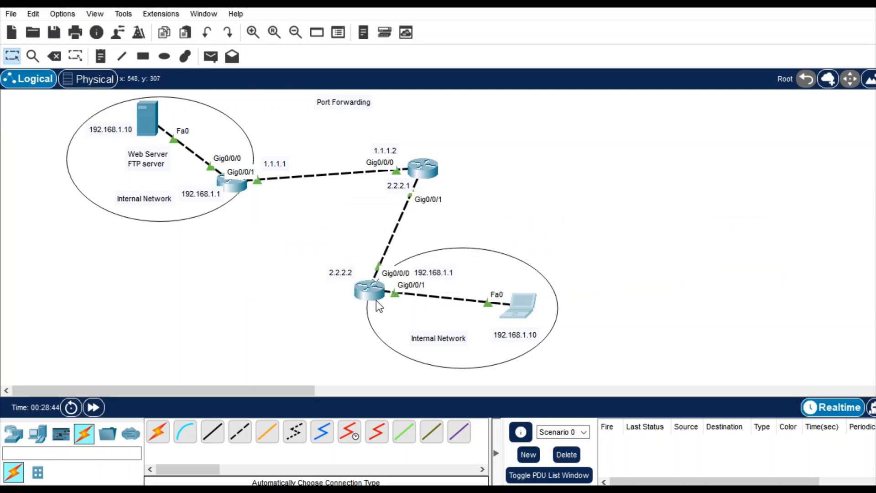
{"action": "mouse_move", "coordinate": [403, 320]}
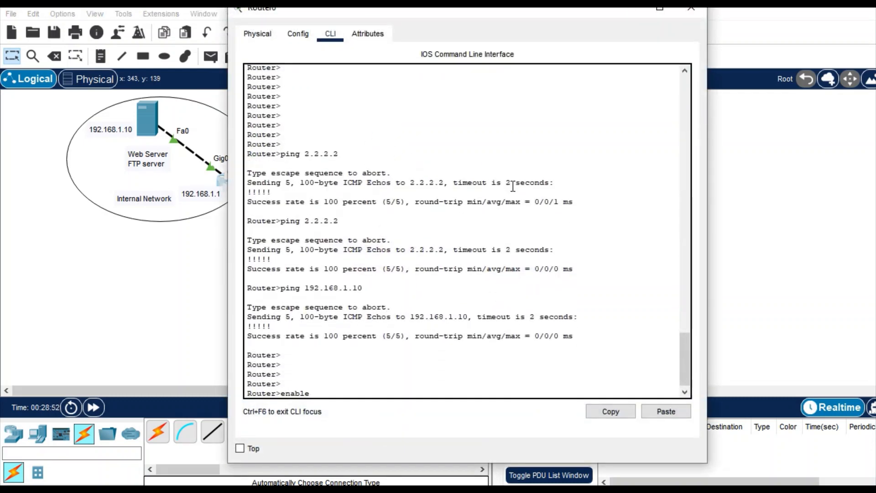
In Router0's config mode, enter static NAT mapping 192.168.1.10 to 1.1.1.1
{"action": "type", "text": "config t"}
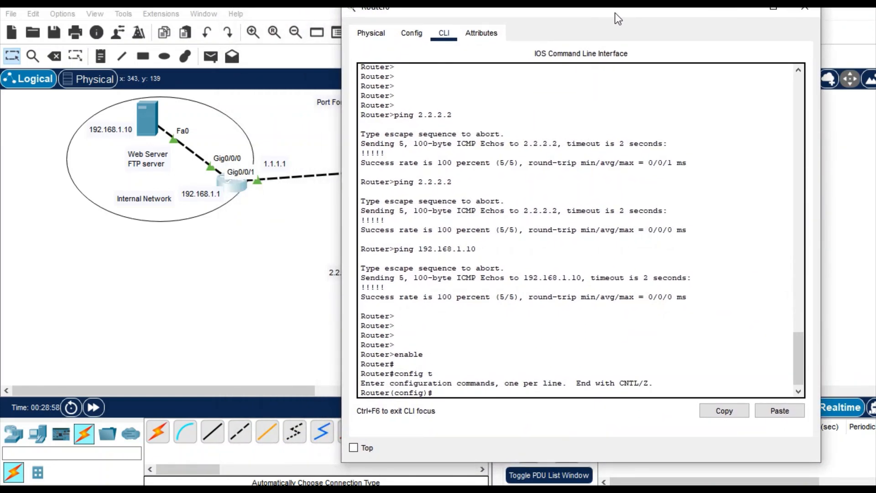
{"action": "type", "text": "ip nat inside source"}
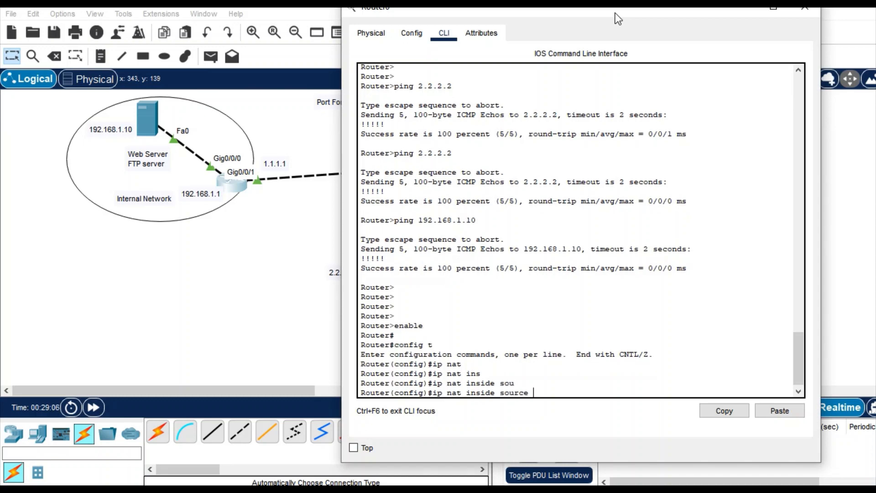
{"action": "type", "text": "ip"}
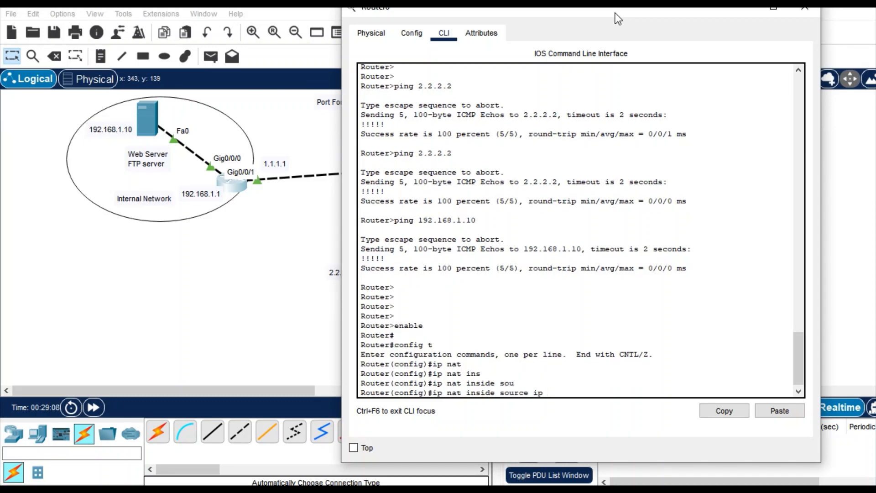
{"action": "type", "text": "192.168.1."}
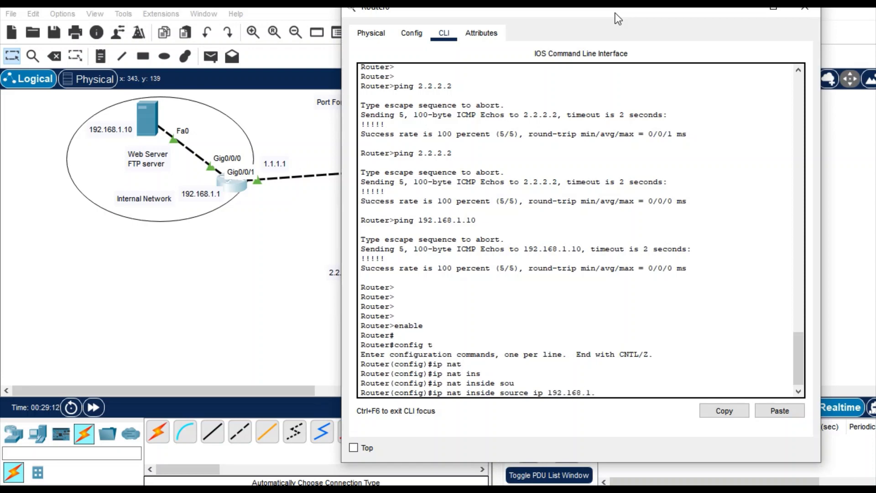
{"action": "type", "text": "10"}
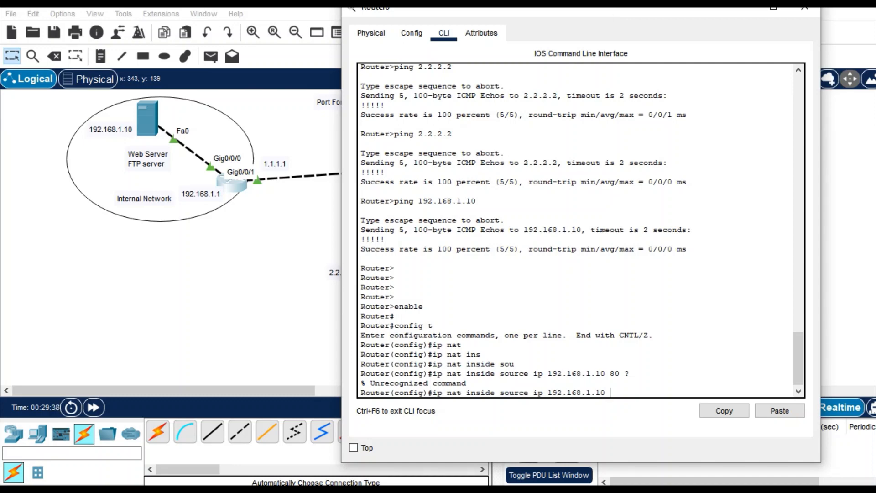
{"action": "type", "text": "1.1.1.1"}
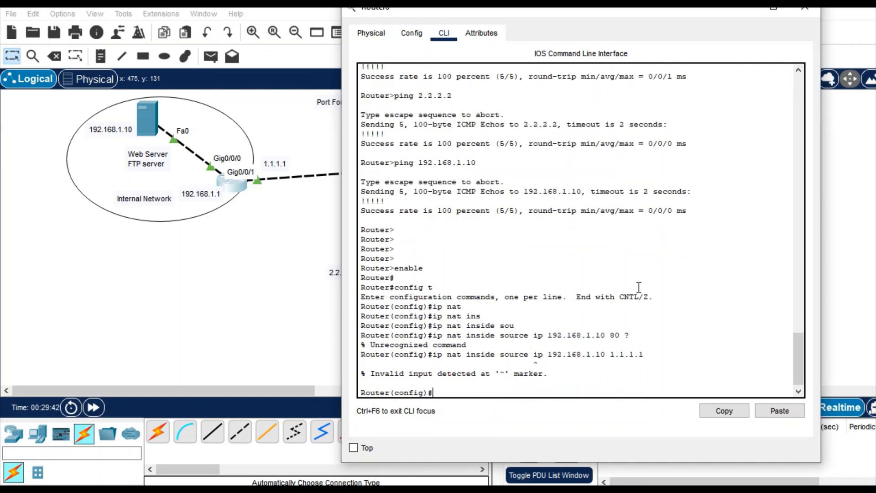
{"action": "type", "text": "ip nat inside source ip 192.168.1.10 1.1.1.1"}
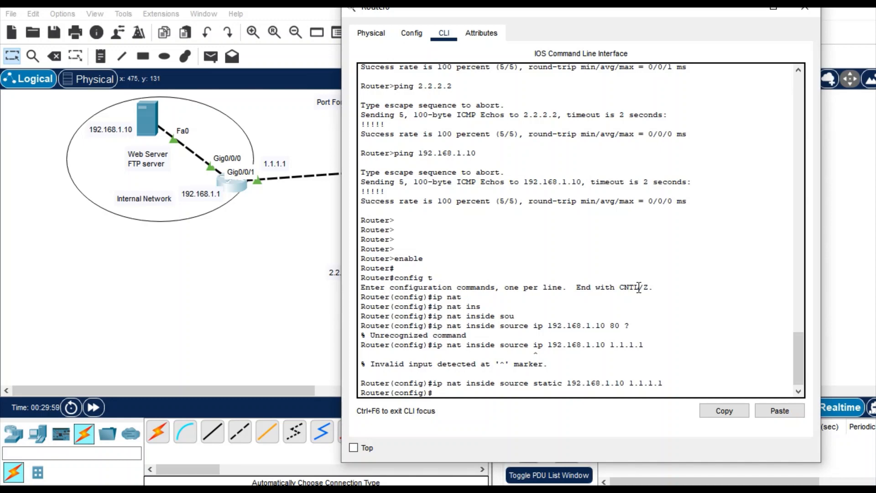
Mark Router0's g0/0/1 as the NAT outside interface
{"action": "type", "text": "config"}
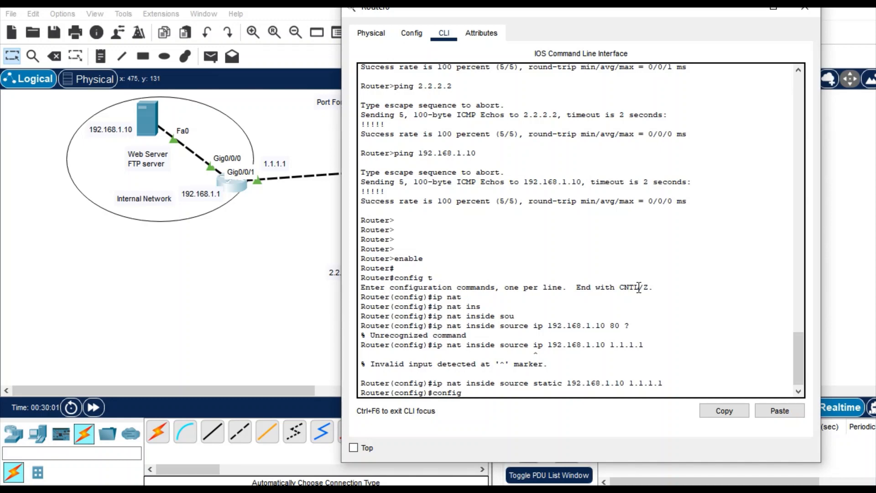
{"action": "type", "text": "int"}
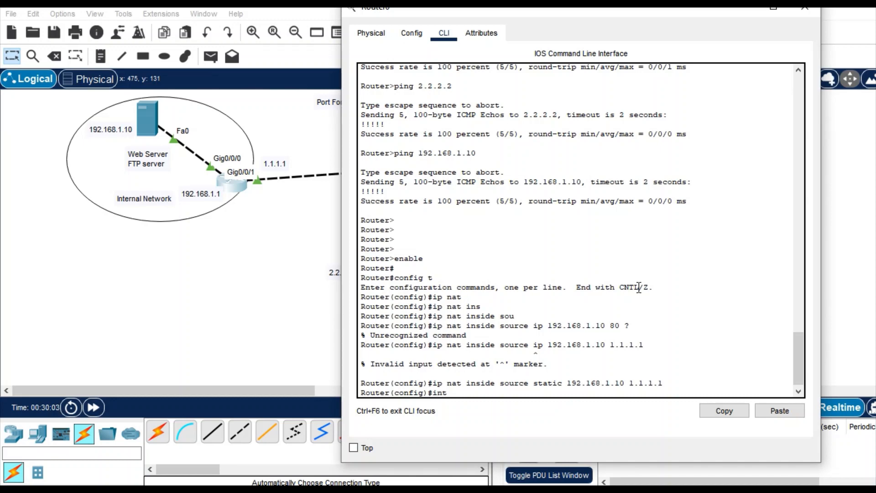
{"action": "type", "text": "g0/0/1"}
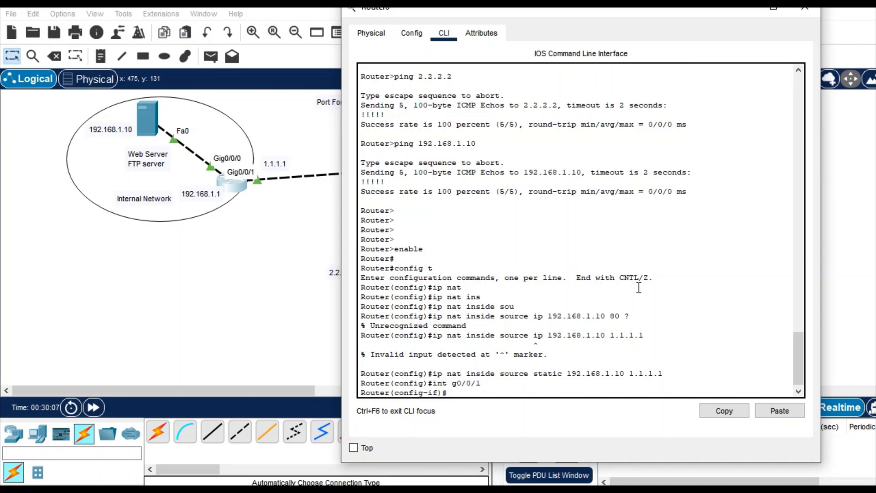
{"action": "type", "text": "ip nat outside"}
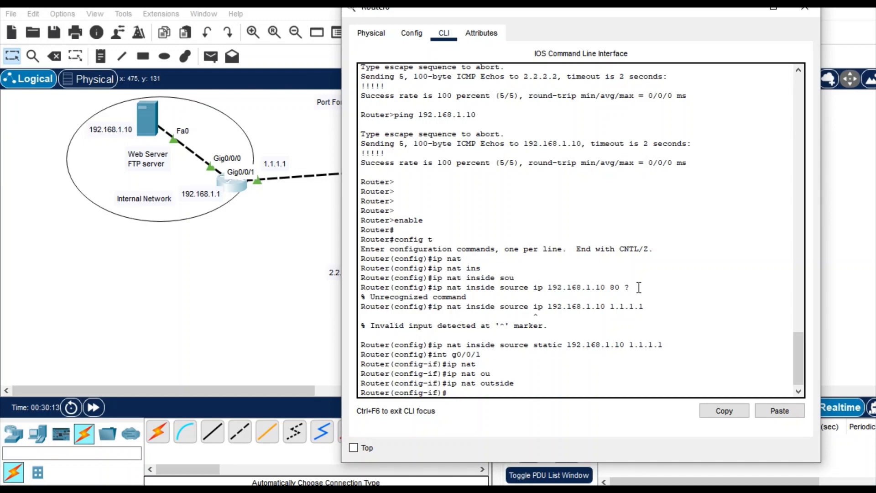
Mark g0/0/0 as NAT inside, then end and save with wr
{"action": "type", "text": "int g0/0/0"}
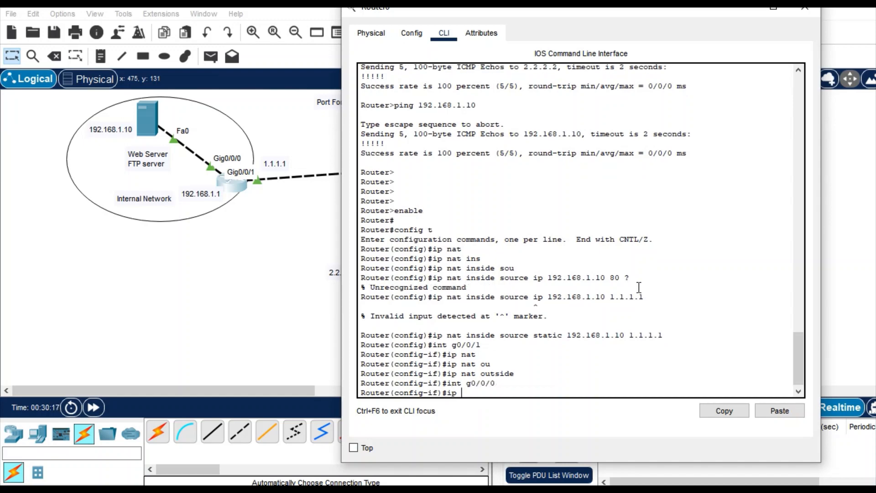
{"action": "type", "text": "end"}
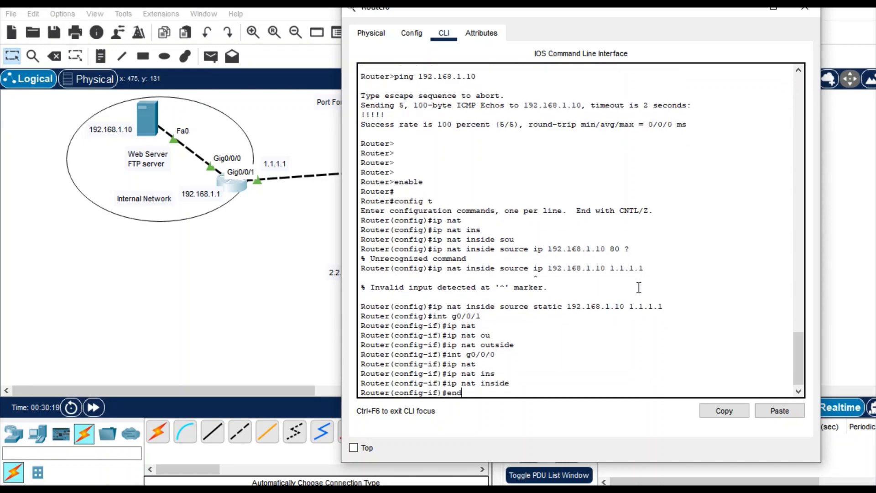
{"action": "type", "text": "wr"}
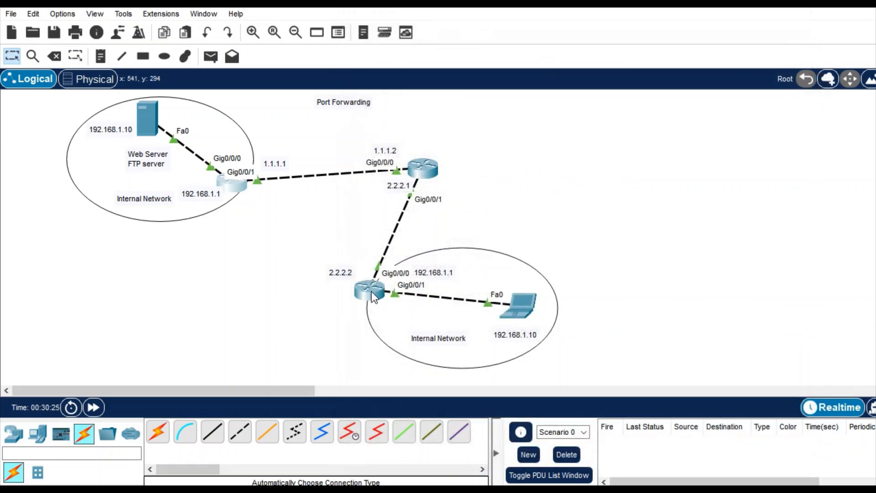
On the lower router, add static NAT mapping 192.168.1.10 to 2.2.2.2
{"action": "double_click", "coordinate": [368, 289]}
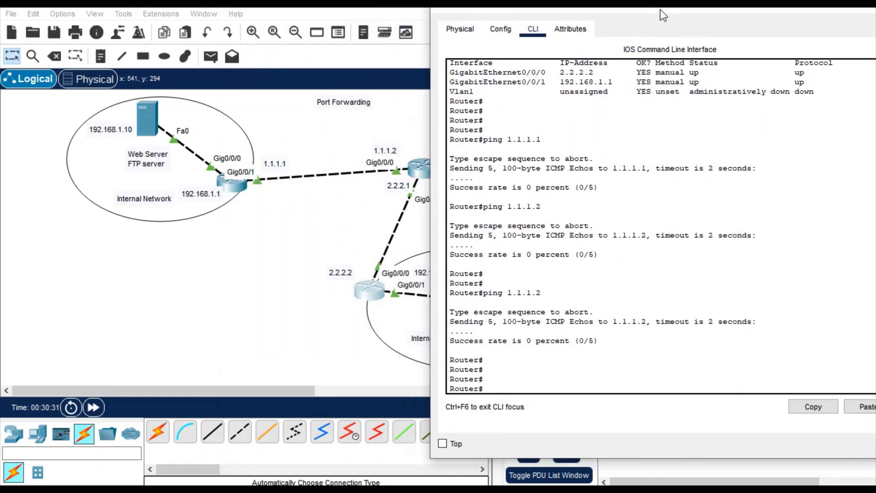
{"action": "type", "text": "config t"}
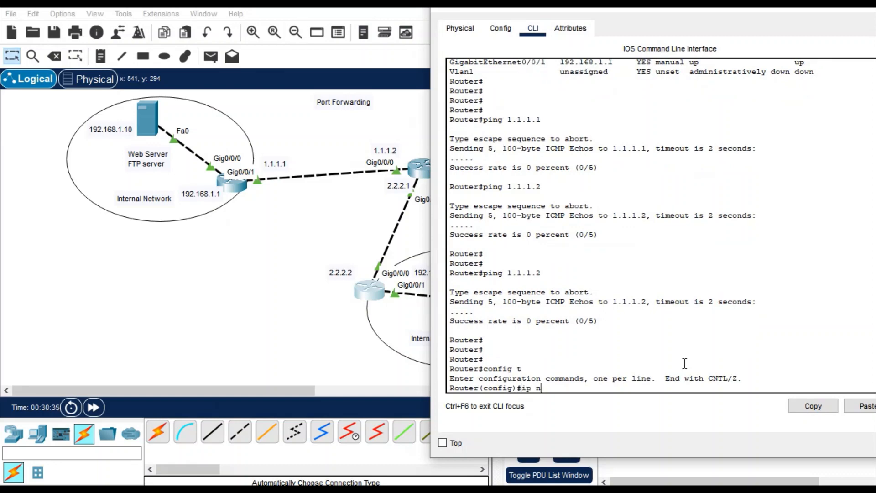
{"action": "type", "text": "ip nat inside source sta"}
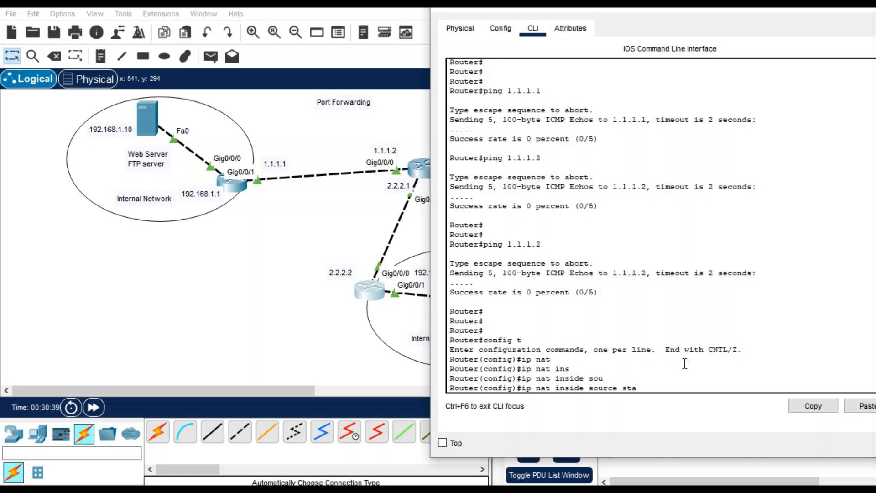
{"action": "type", "text": "tic"}
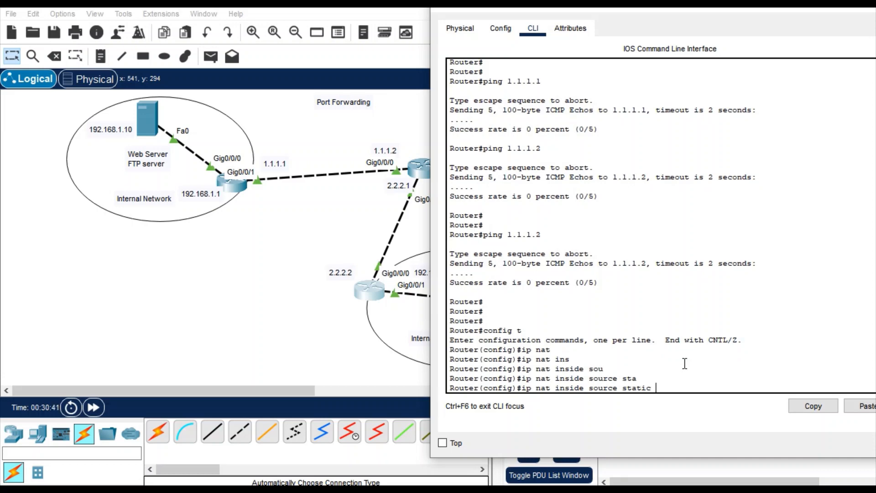
{"action": "type", "text": "192."}
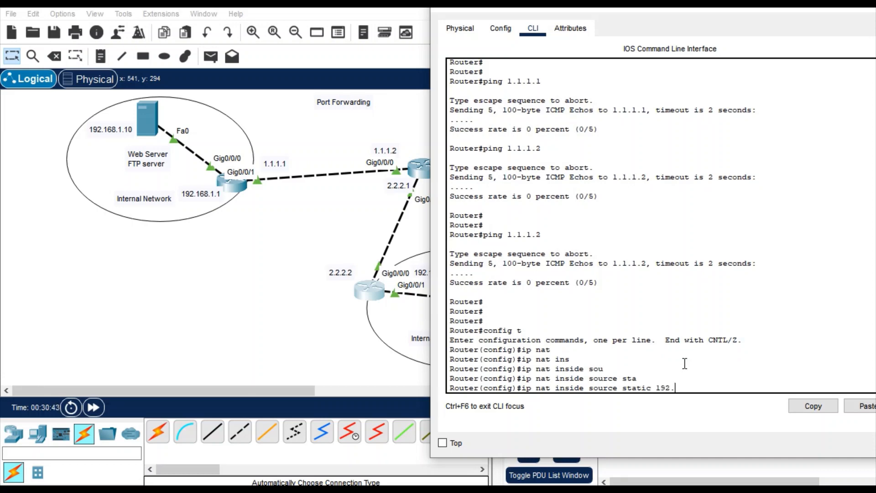
{"action": "type", "text": "168.1.10"}
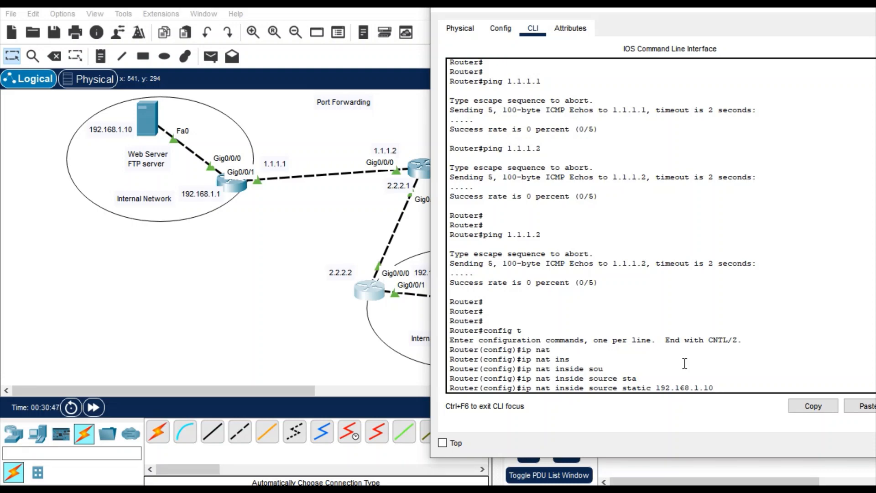
{"action": "type", "text": "2.2.2.2"}
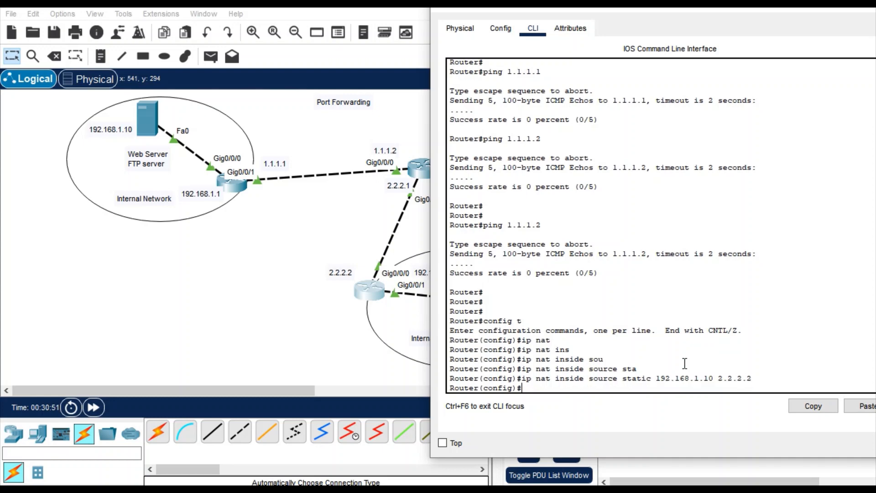
Set g0/0/0 as NAT outside and g0/0/1 as NAT inside
{"action": "type", "text": "confi"}
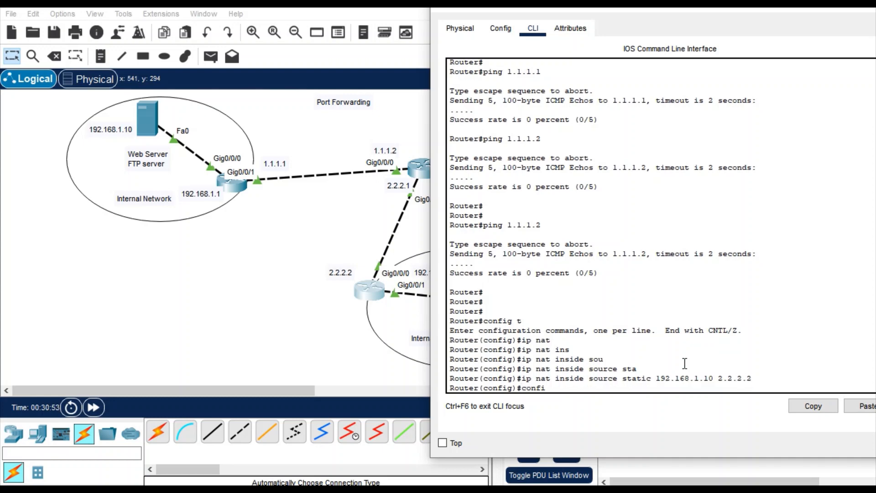
{"action": "type", "text": "int"}
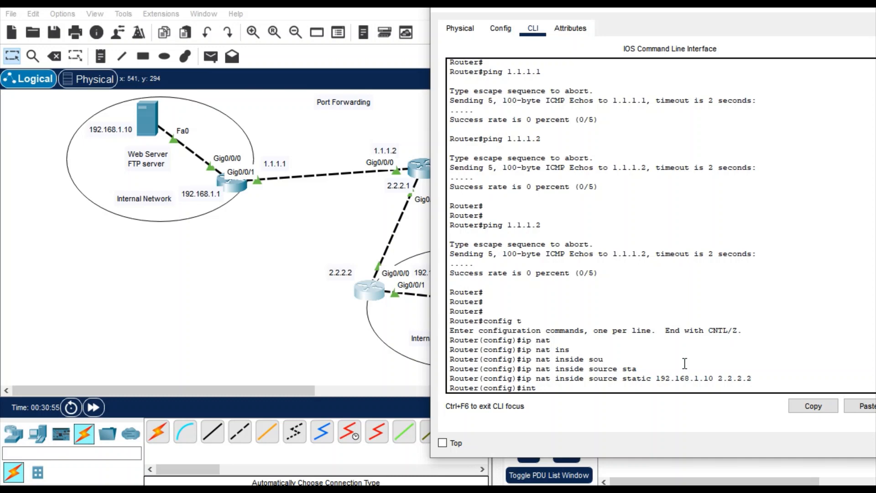
{"action": "type", "text": "g0/0/"}
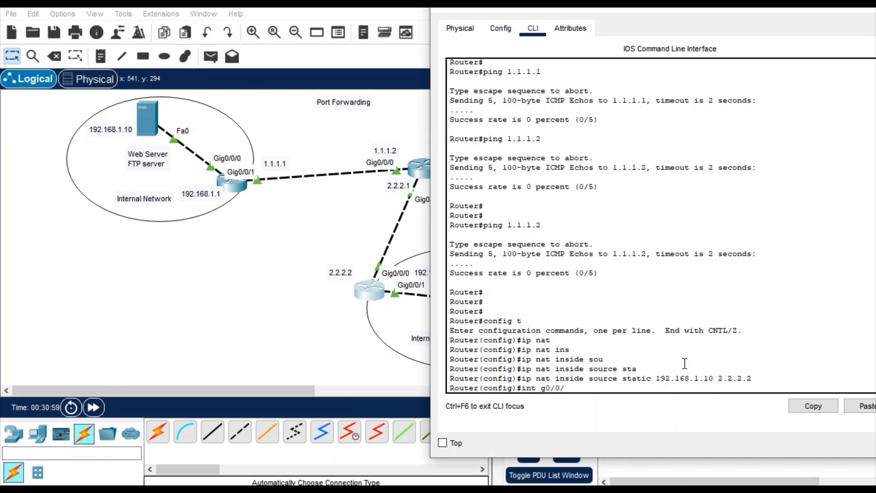
{"action": "type", "text": "0"}
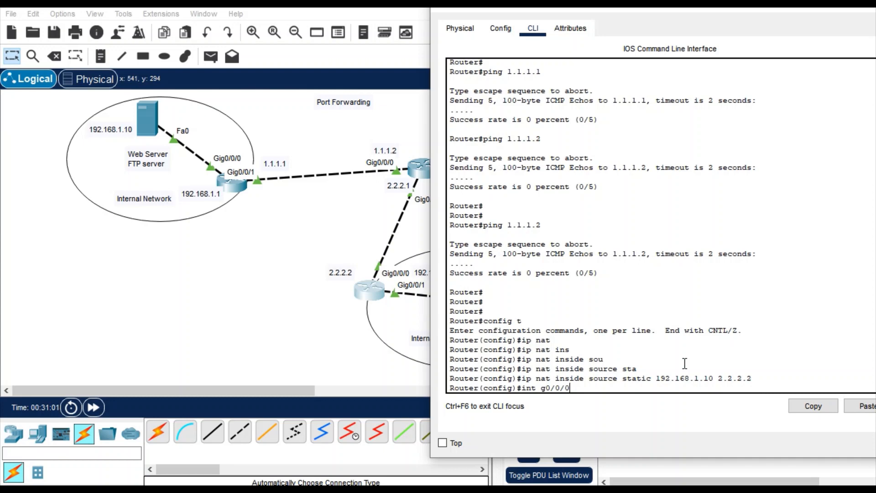
{"action": "type", "text": "ip nat"}
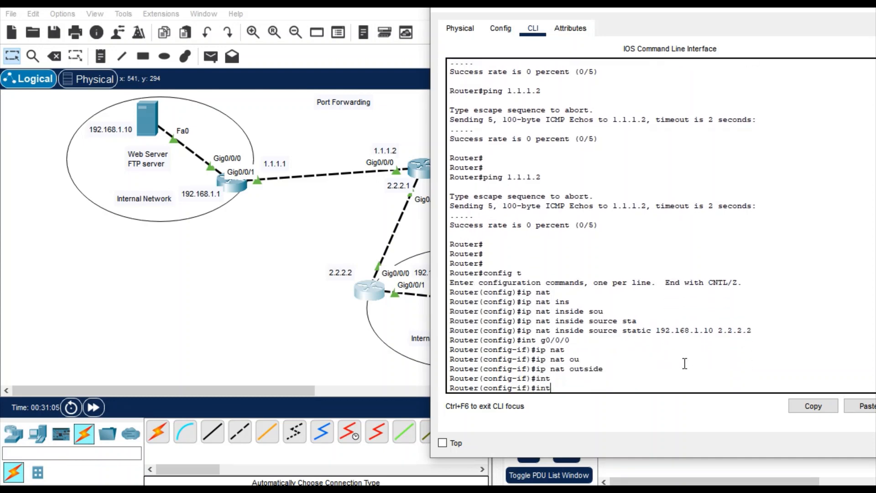
{"action": "type", "text": "g0/0/1"}
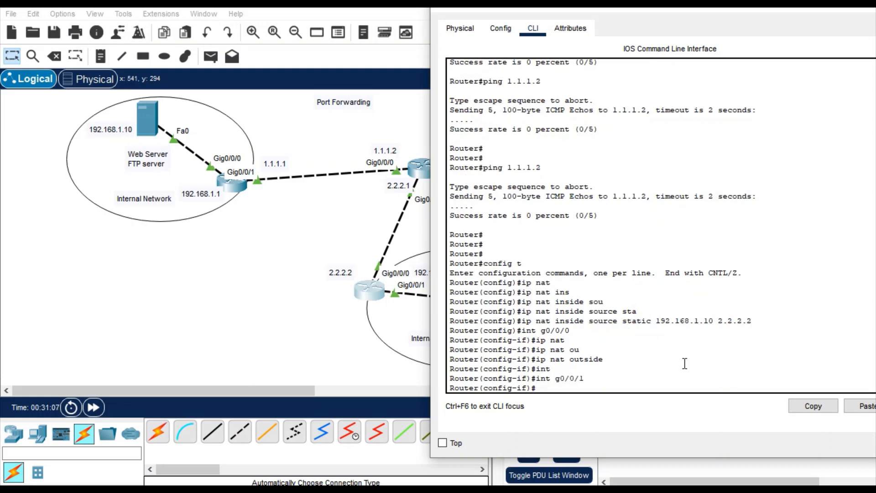
{"action": "type", "text": "ip nat inside"}
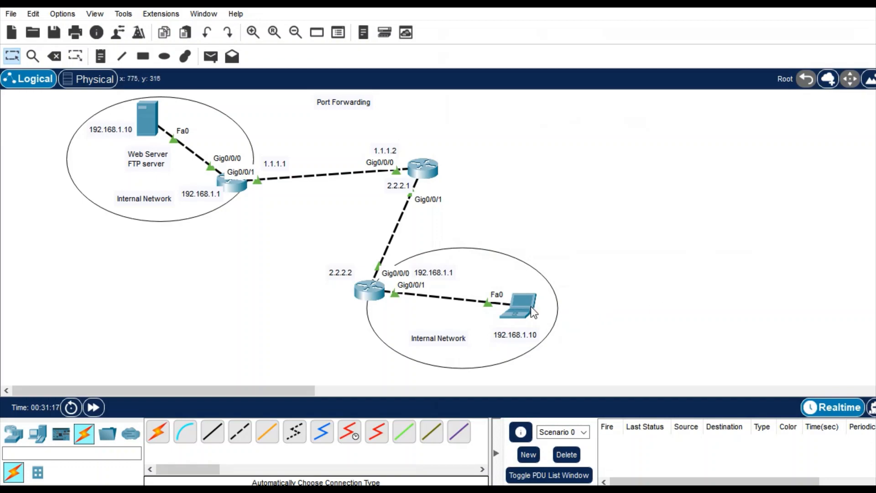
Run ftp 192.168.1.10 from Laptop0's Command Prompt, then close the prompt
{"action": "double_click", "coordinate": [515, 305]}
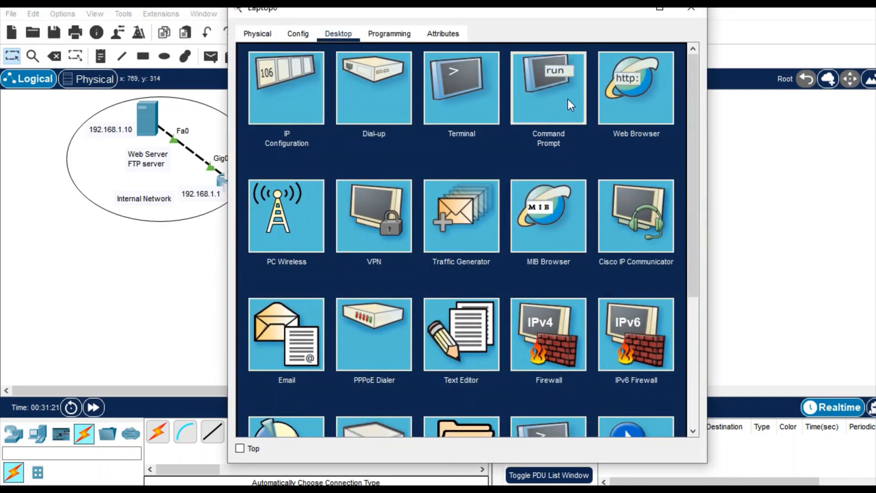
{"action": "left_click", "coordinate": [548, 87]}
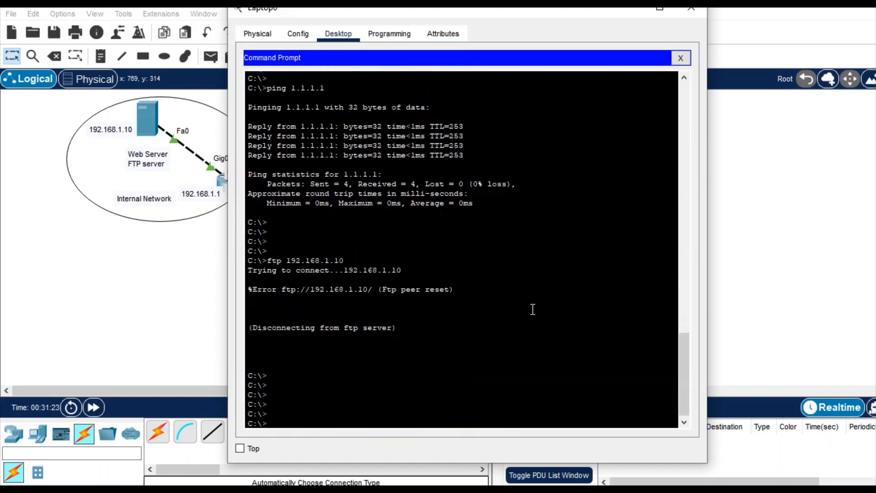
{"action": "type", "text": "ftp 192.168.1.10"}
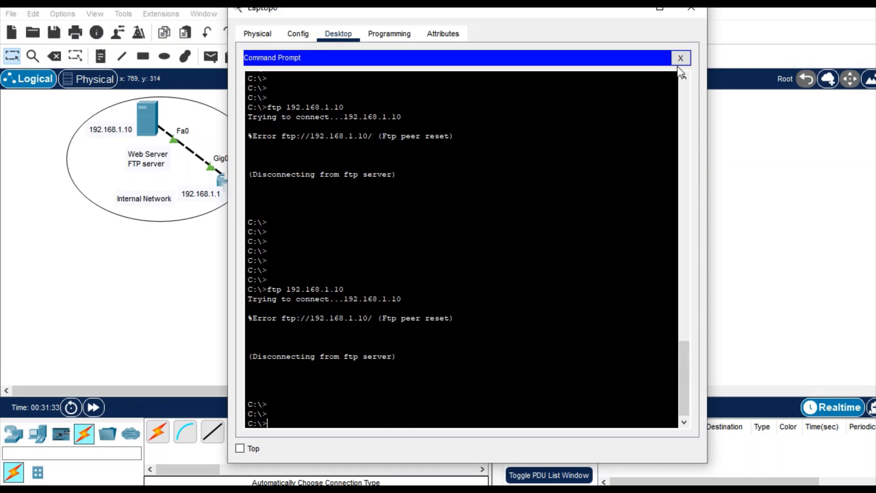
{"action": "left_click", "coordinate": [680, 58]}
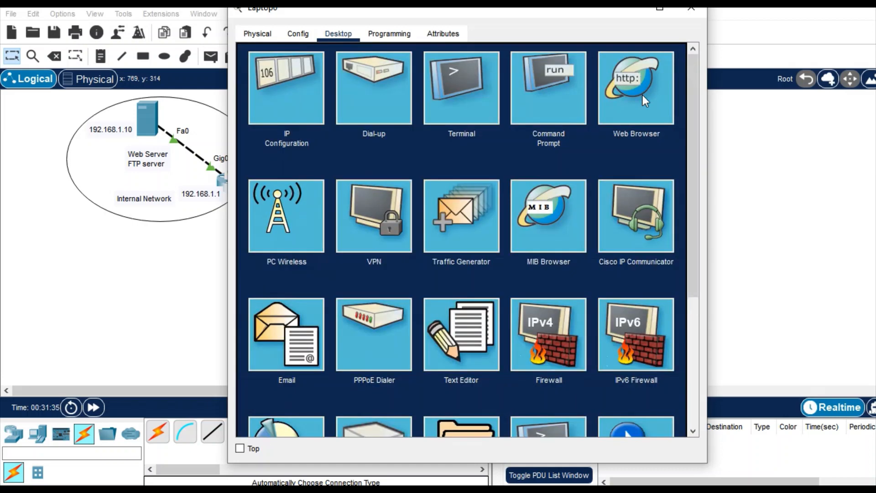
{"action": "double_click", "coordinate": [636, 87]}
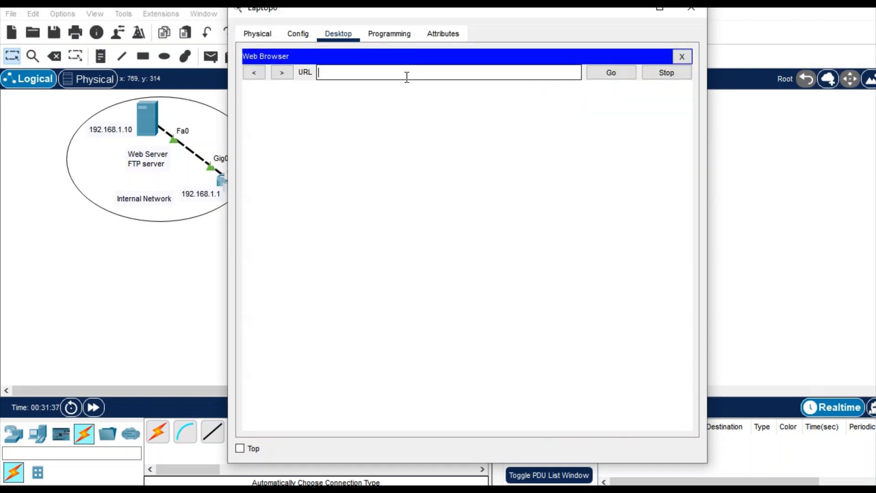
{"action": "type", "text": "192.168"}
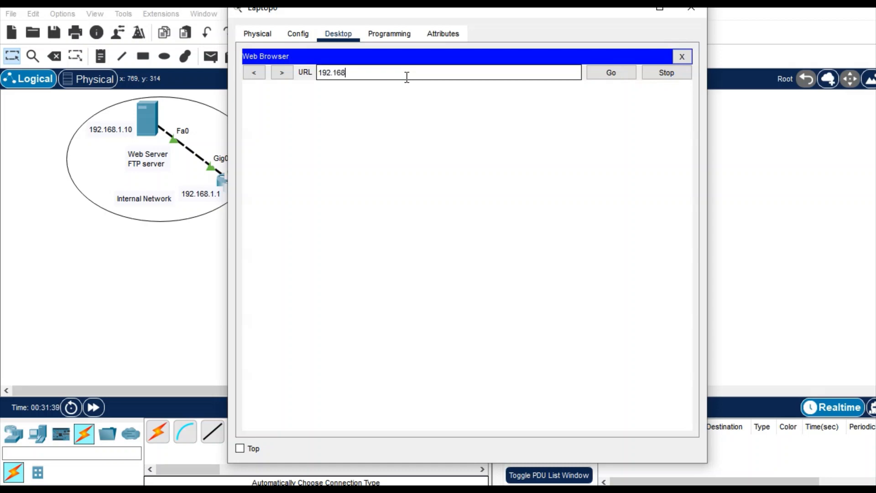
{"action": "left_click", "coordinate": [610, 73]}
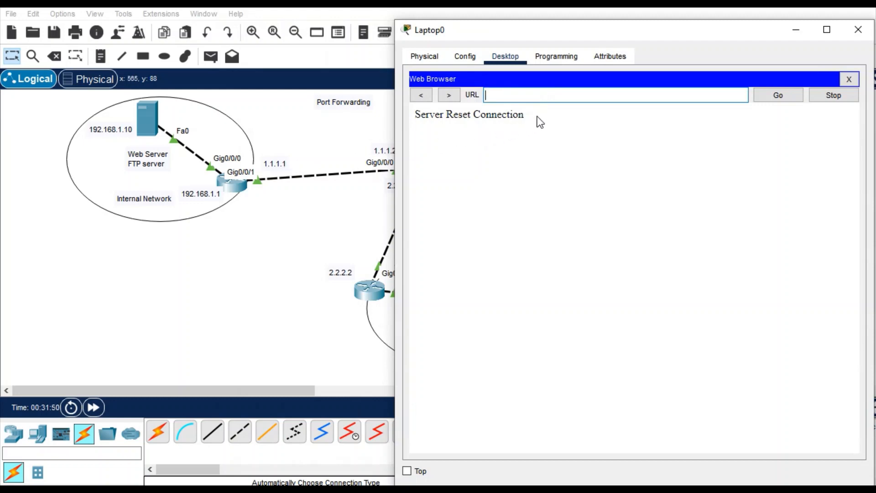
{"action": "type", "text": "1.1.1.1"}
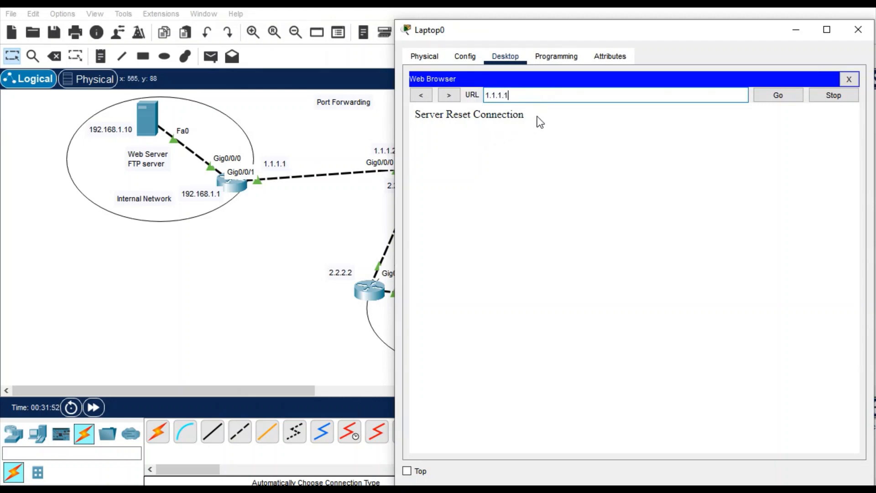
{"action": "left_click", "coordinate": [777, 95]}
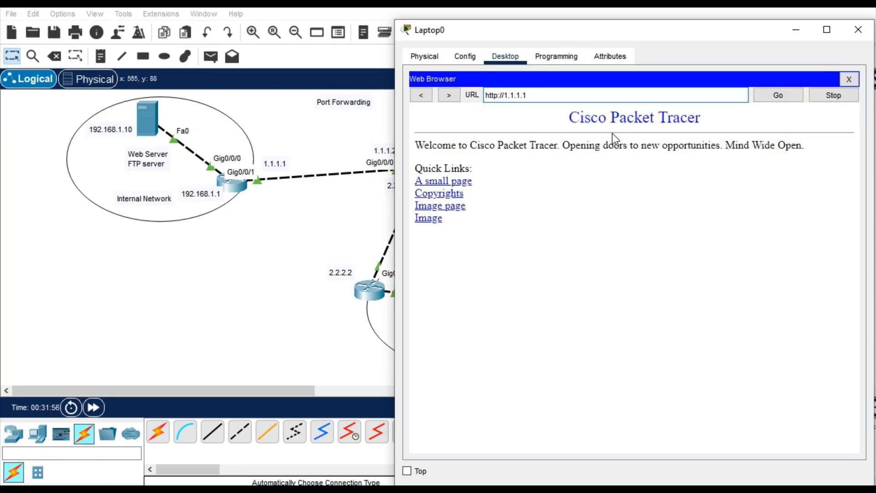
{"action": "mouse_move", "coordinate": [540, 162]}
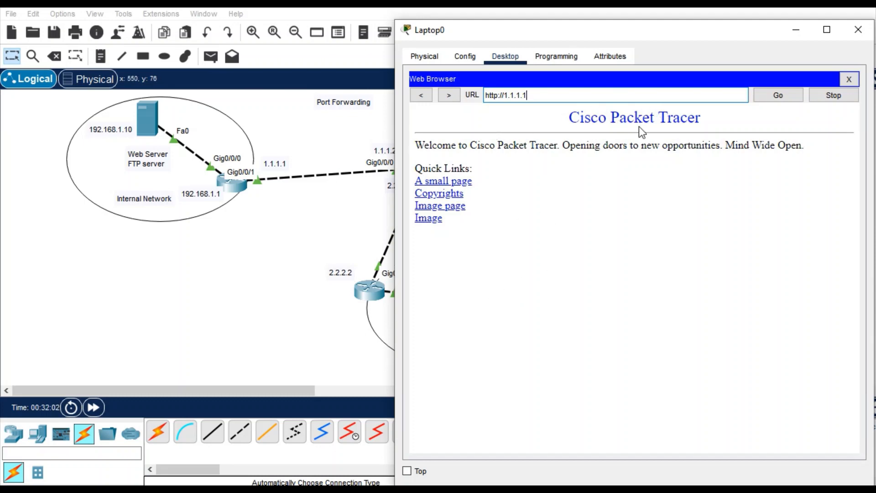
{"action": "mouse_move", "coordinate": [358, 237]}
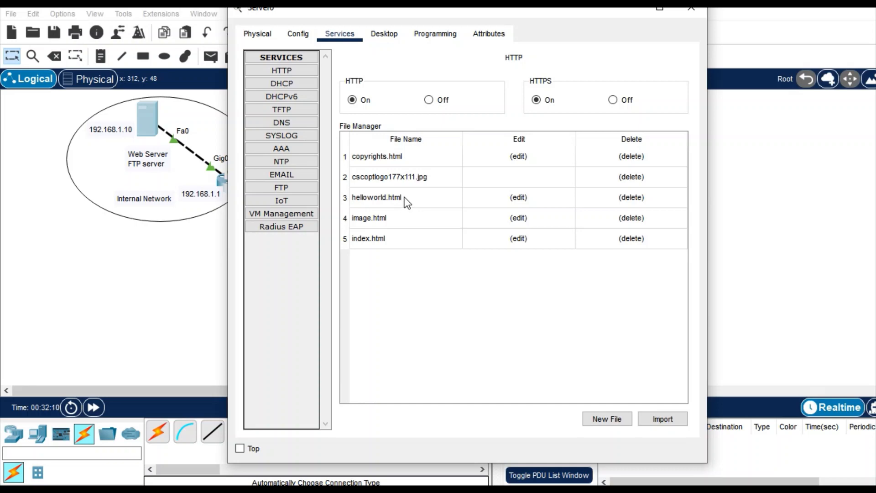
Open helloworld.html for editing, then return to Server0's HTTP file list
{"action": "left_click", "coordinate": [517, 197]}
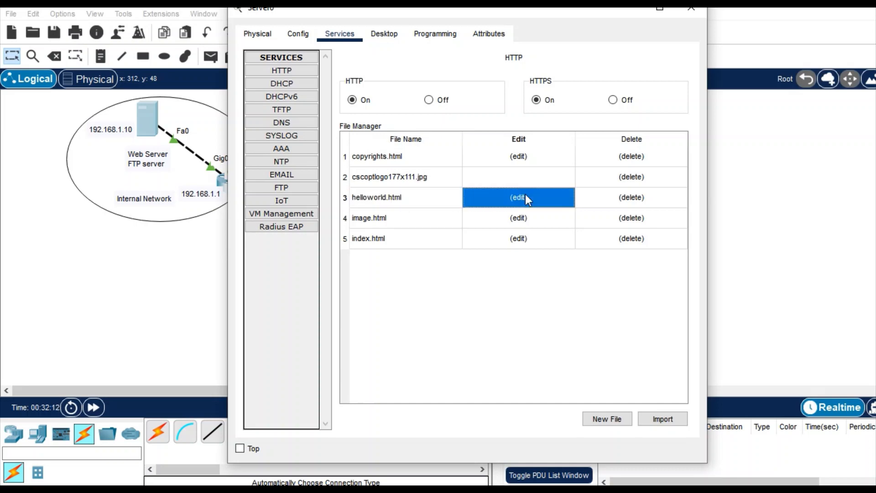
{"action": "left_click", "coordinate": [517, 197]}
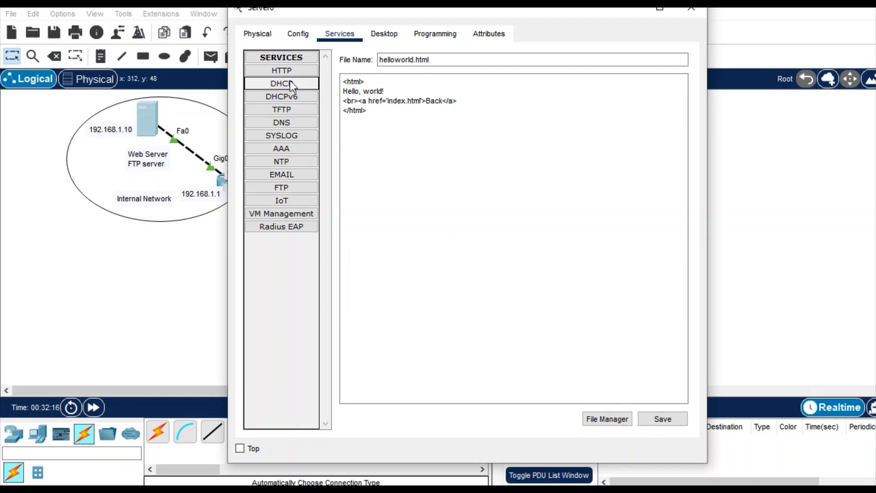
{"action": "left_click", "coordinate": [281, 71]}
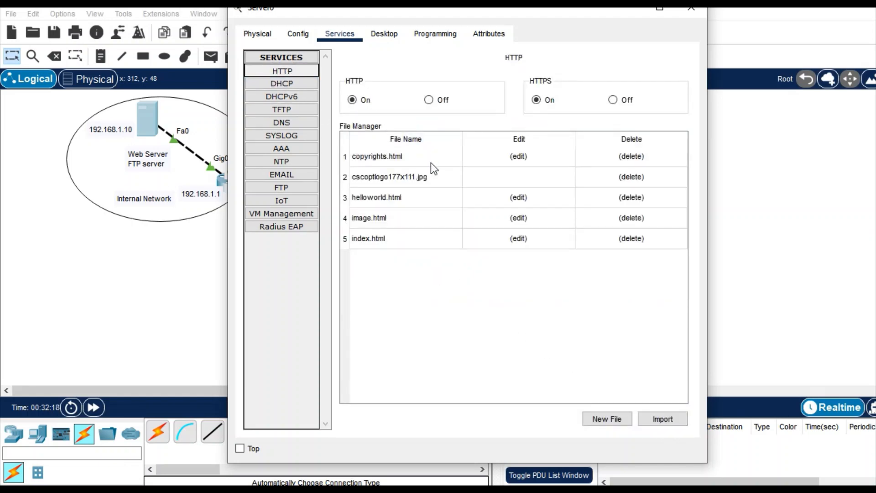
Change index.html's greeting to 'This is my Web Server' and save over the existing file
{"action": "left_click", "coordinate": [369, 238]}
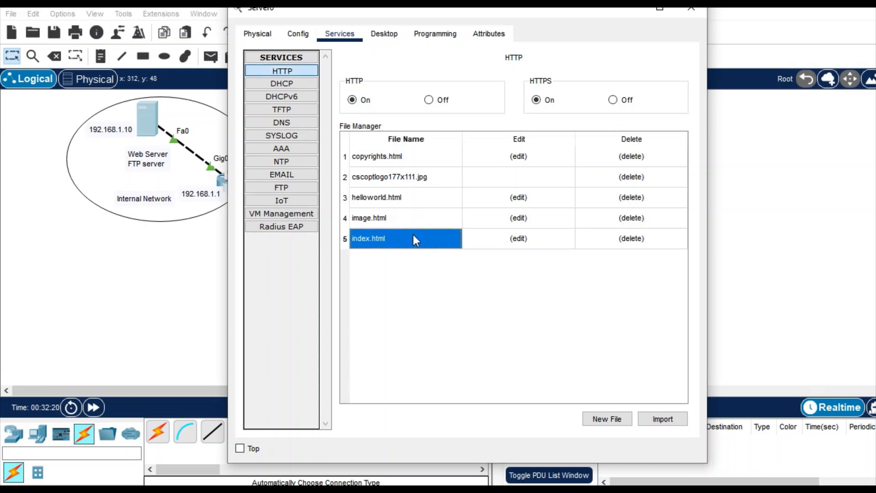
{"action": "left_click", "coordinate": [518, 238]}
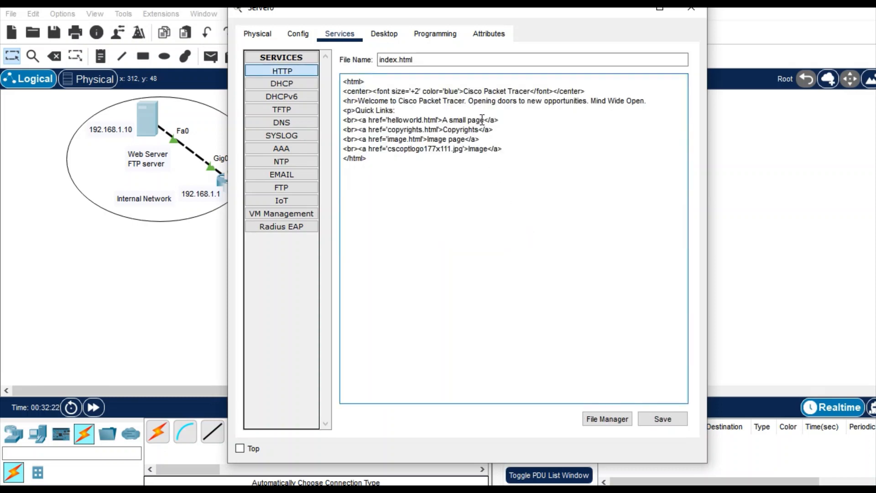
{"action": "mouse_move", "coordinate": [557, 99]}
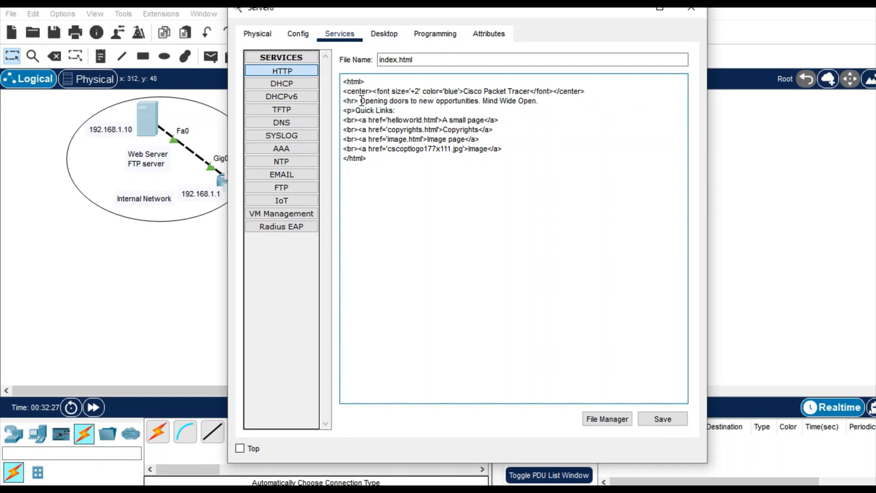
{"action": "type", "text": "This is my"}
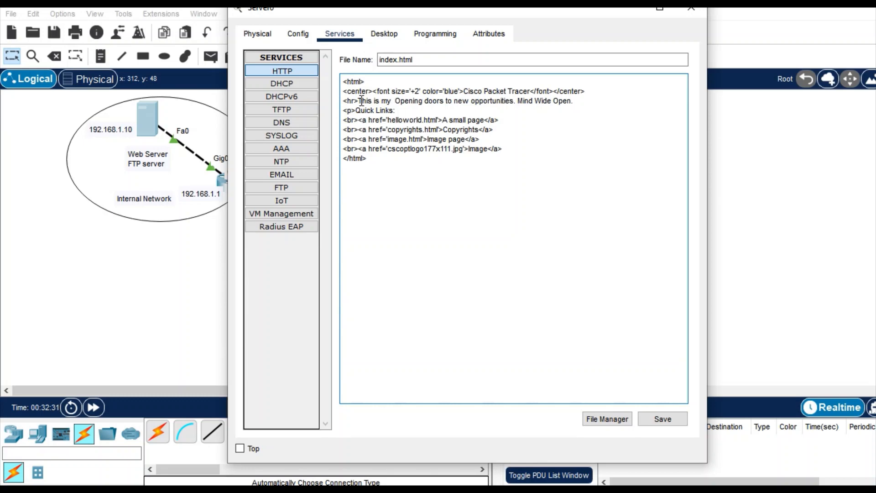
{"action": "type", "text": "Web"}
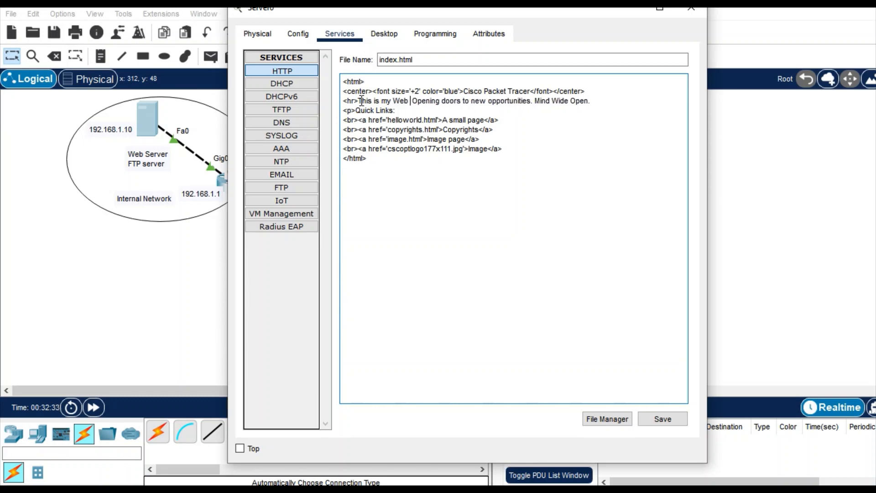
{"action": "type", "text": "Server."}
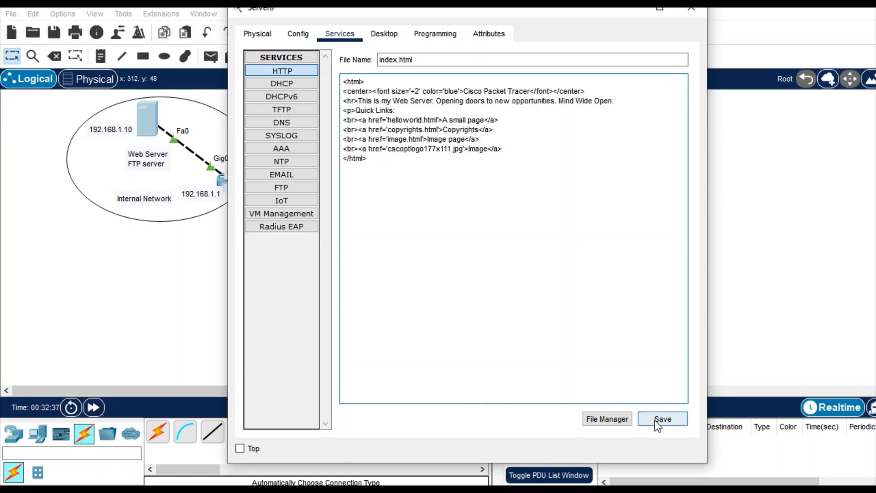
{"action": "left_click", "coordinate": [663, 418]}
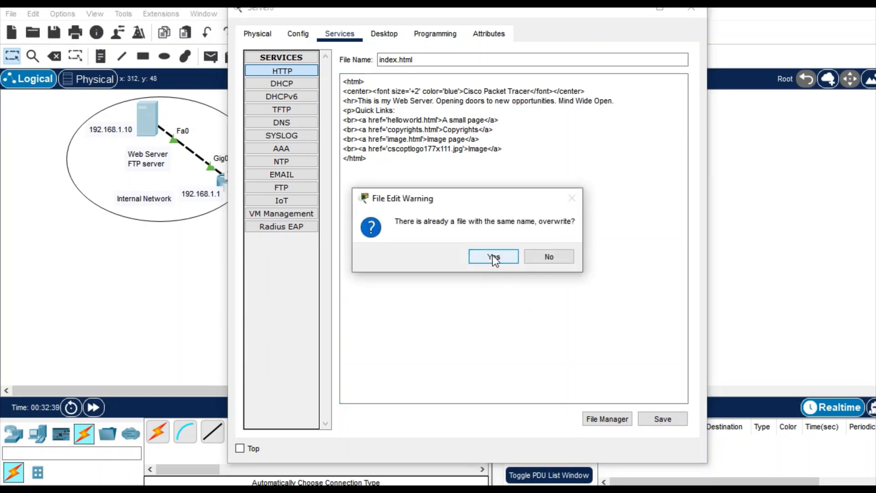
{"action": "left_click", "coordinate": [492, 256]}
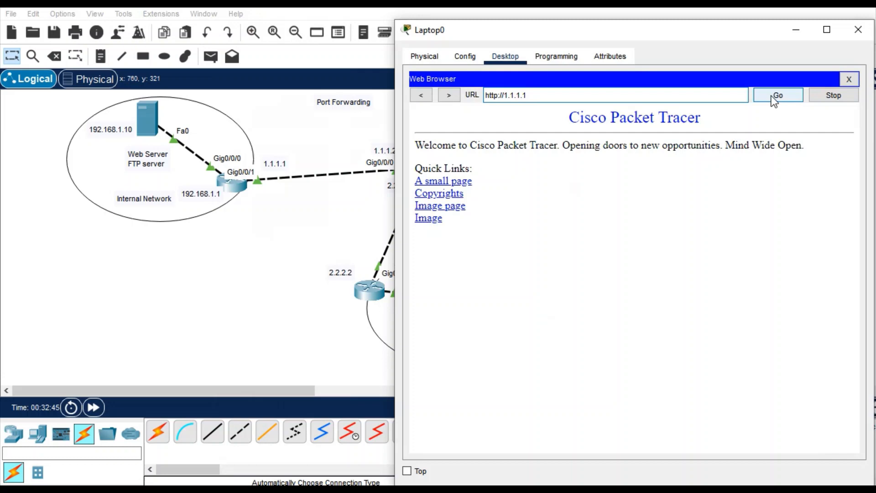
{"action": "left_click", "coordinate": [777, 95]}
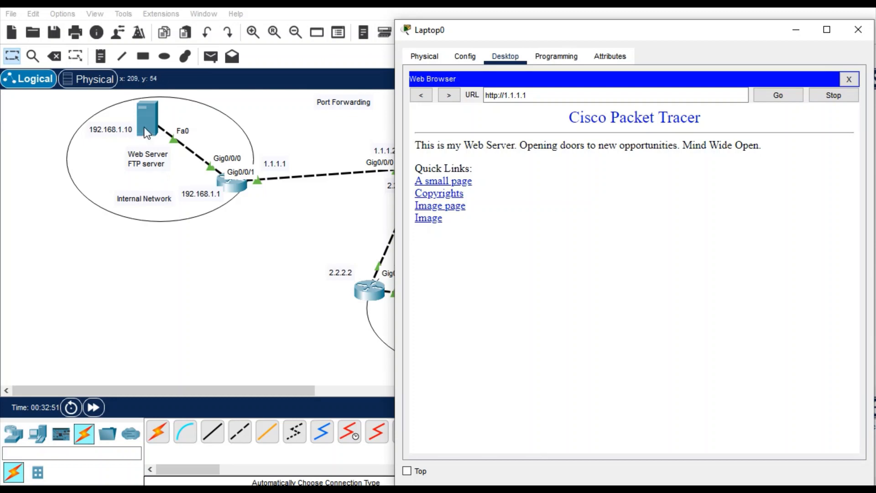
{"action": "mouse_move", "coordinate": [465, 223]}
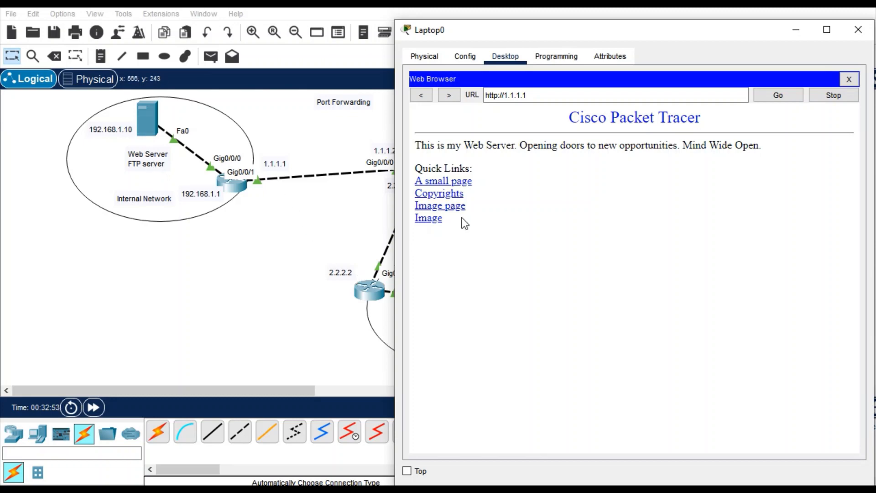
{"action": "left_click", "coordinate": [858, 29]}
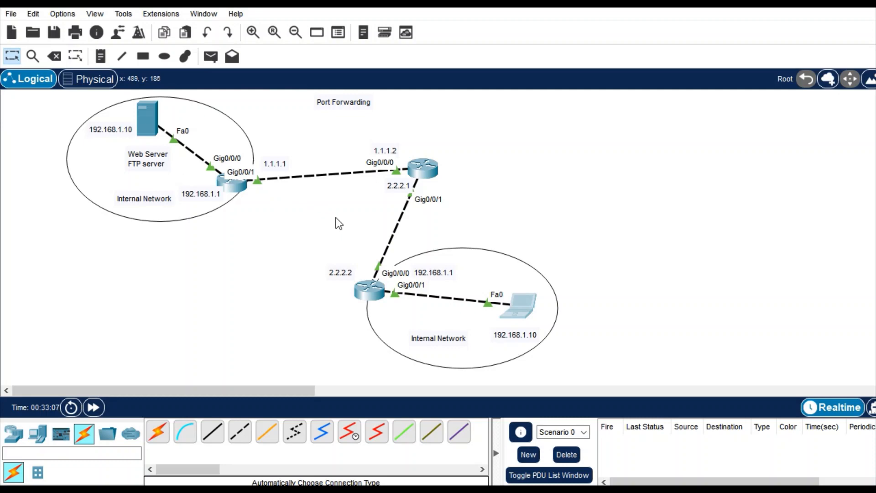
{"action": "left_click", "coordinate": [514, 303]}
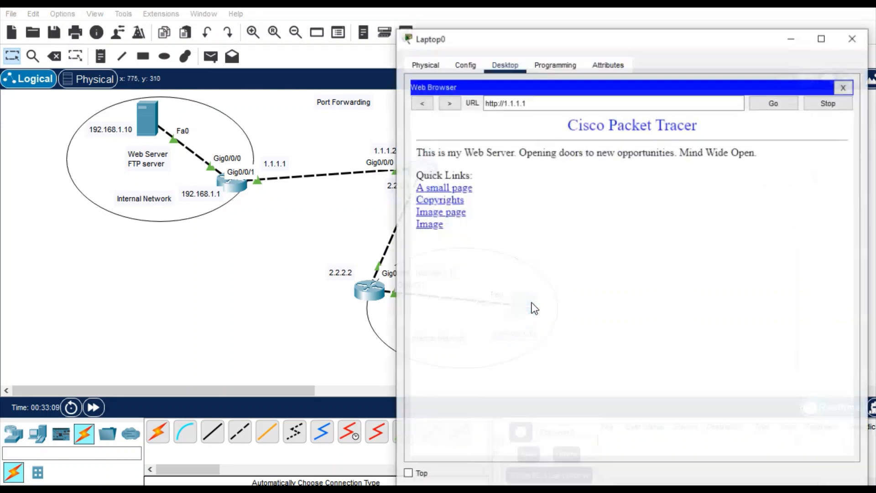
{"action": "left_click", "coordinate": [843, 87]}
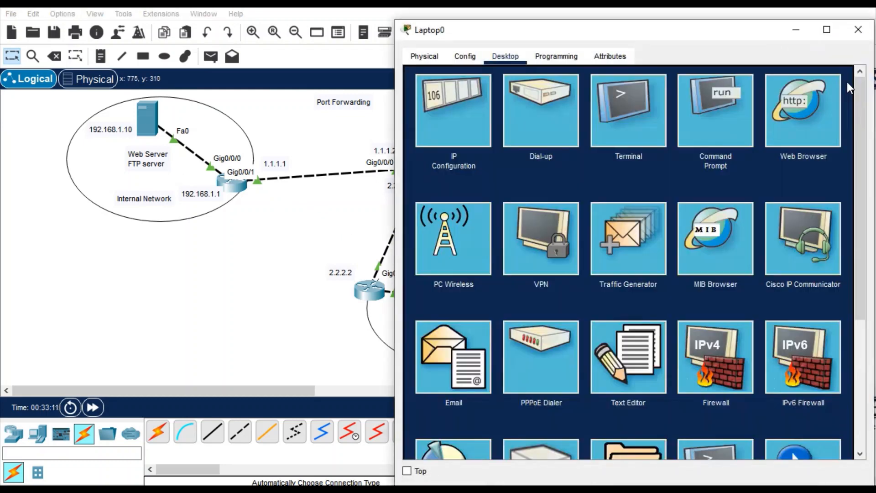
{"action": "left_click", "coordinate": [858, 30]}
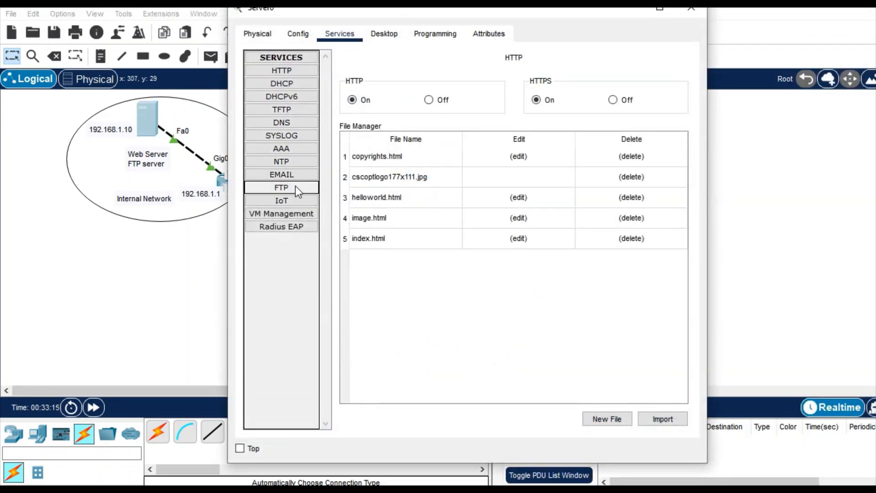
{"action": "left_click", "coordinate": [281, 187]}
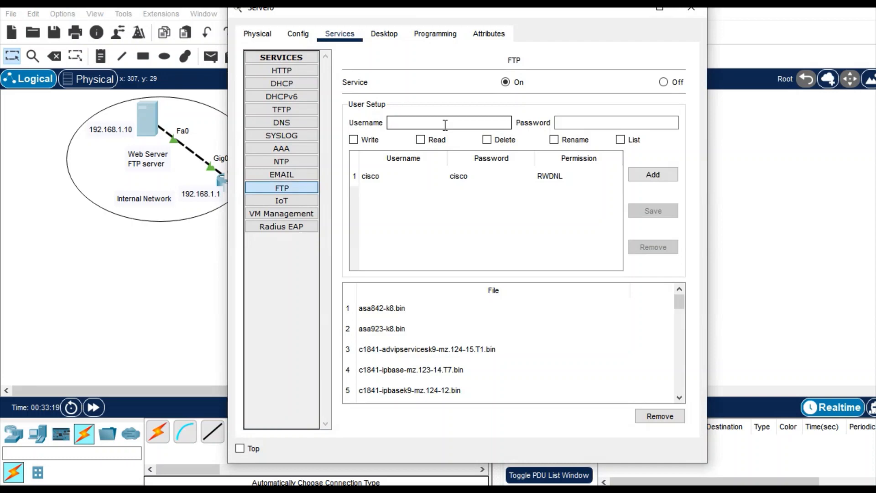
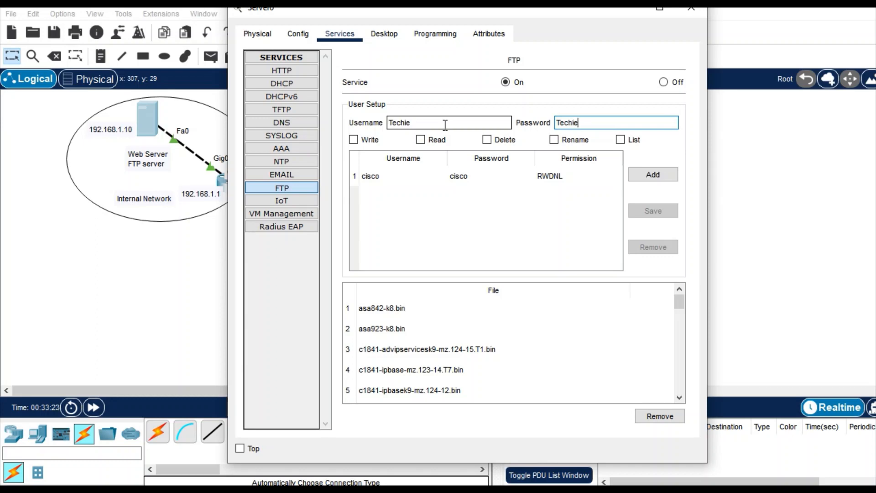
{"action": "left_click", "coordinate": [352, 139]}
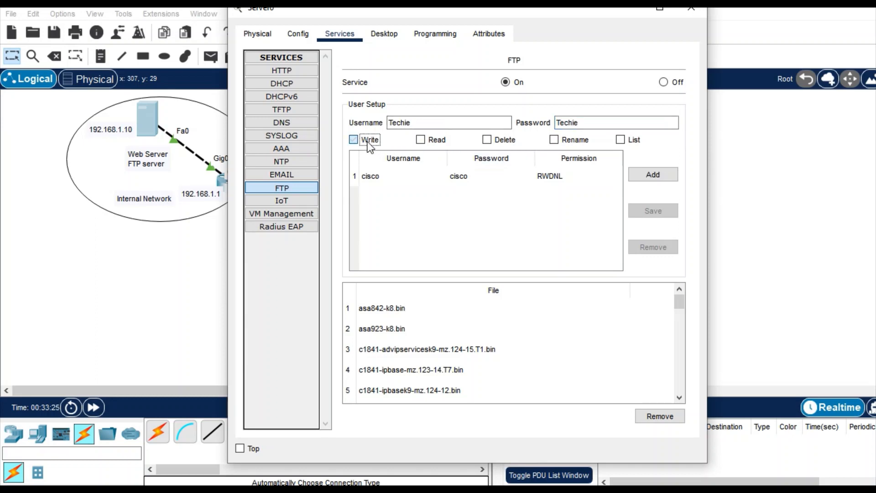
{"action": "left_click", "coordinate": [421, 139]}
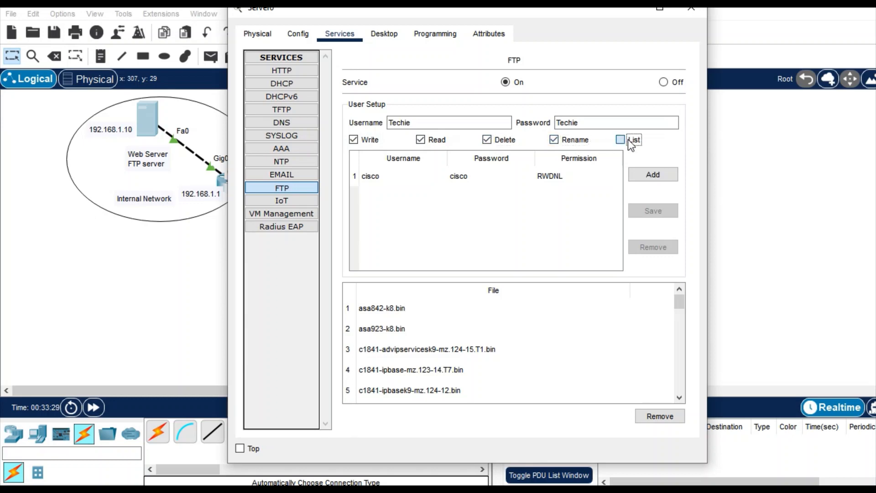
{"action": "left_click", "coordinate": [652, 174]}
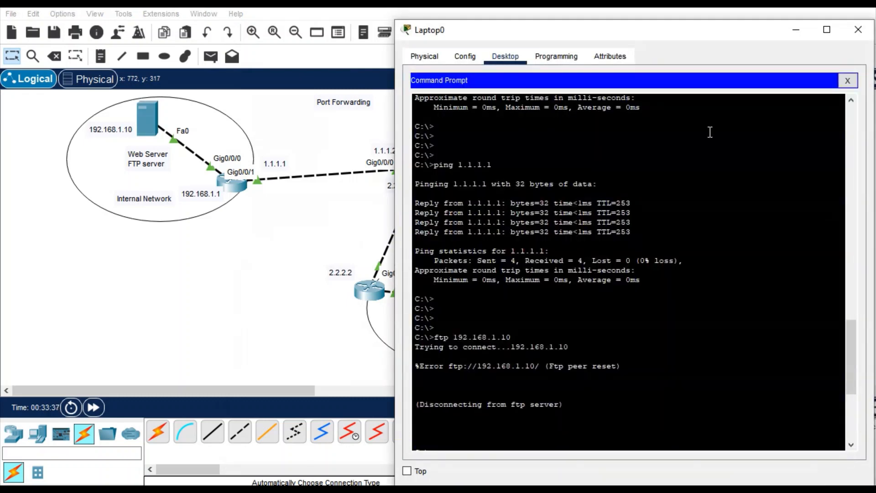
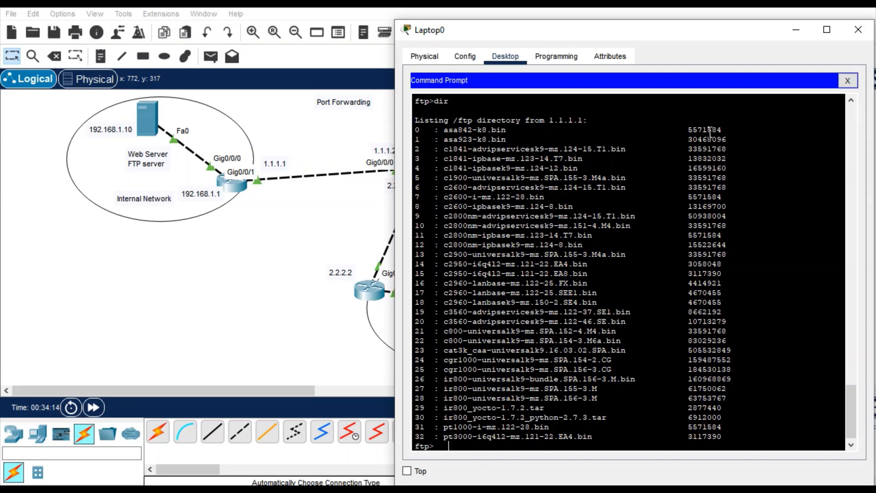
Run 'get asa842-k8.bin', pasting the file name copied from the directory listing
{"action": "type", "text": "get"}
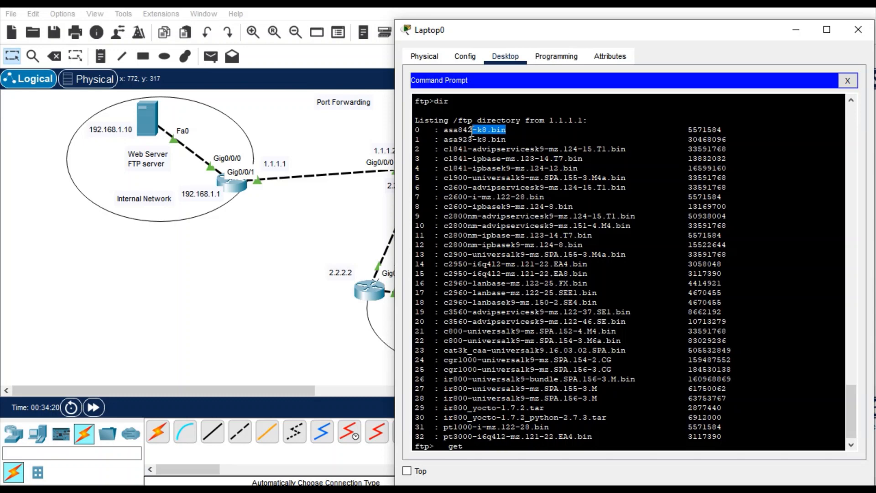
{"action": "right_click", "coordinate": [489, 129]}
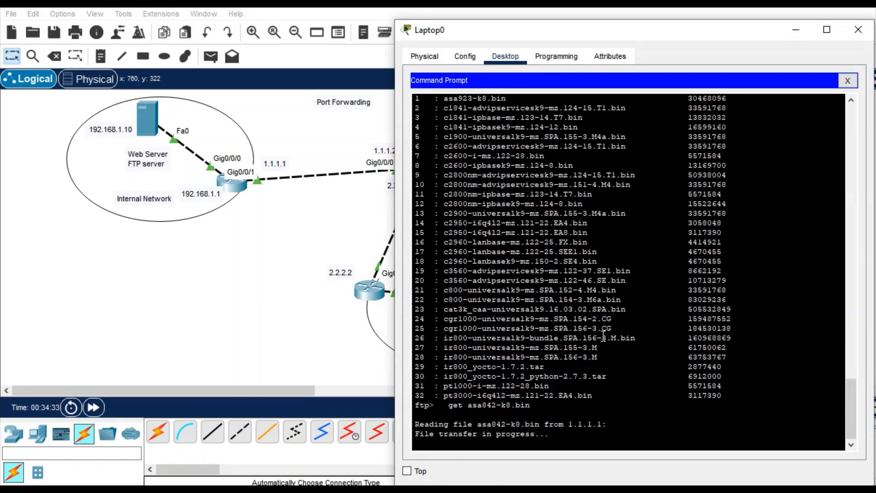
{"action": "mouse_move", "coordinate": [506, 374]}
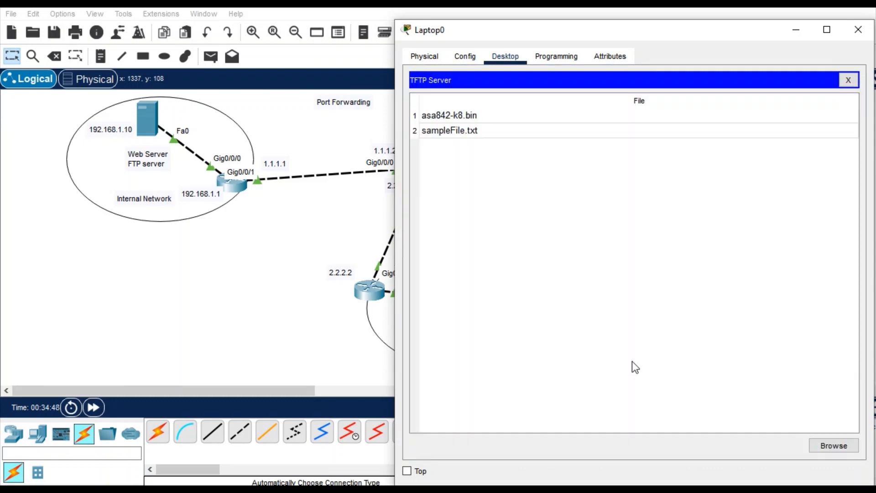
Select asa842-k8.bin in Laptop0's TFTP Server file list, then close the laptop window
{"action": "left_click", "coordinate": [450, 115]}
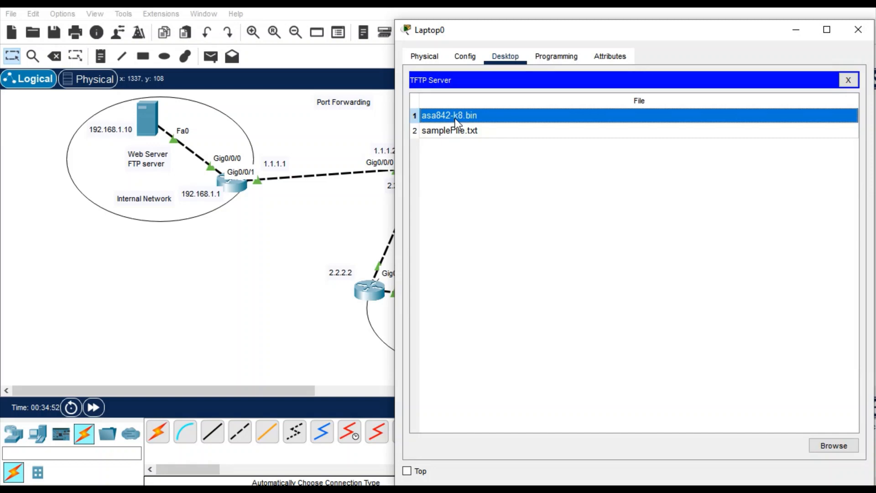
{"action": "left_click", "coordinate": [858, 30]}
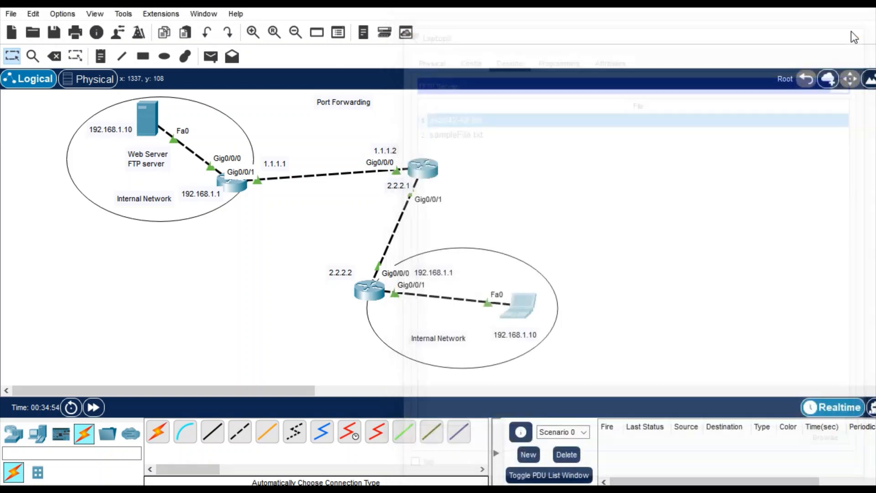